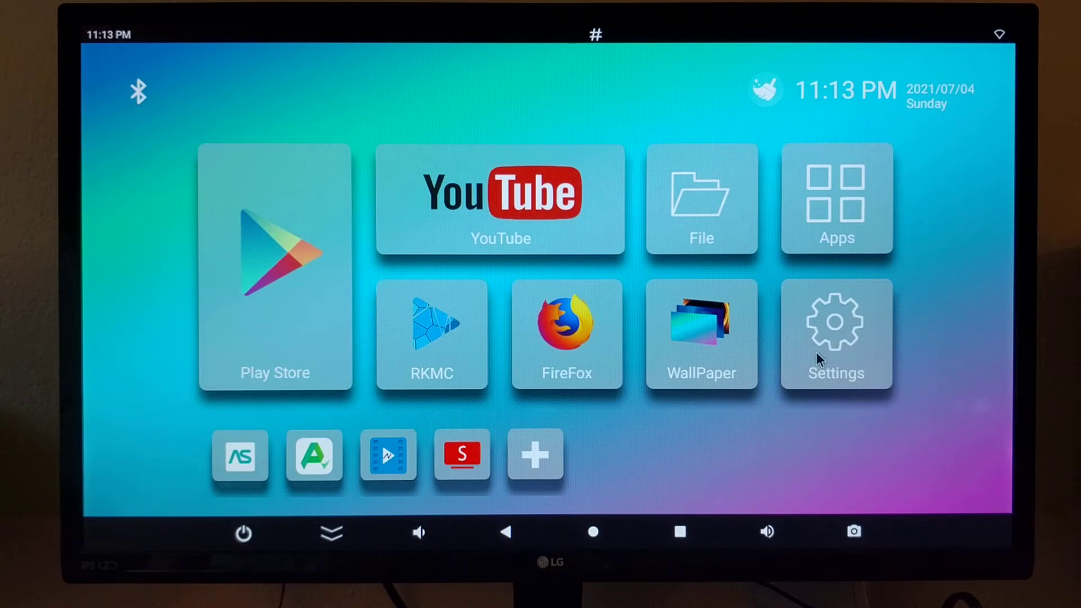
Step: Open Settings, Device Preferences, About to view model R2 and Android 11 details
click(834, 335)
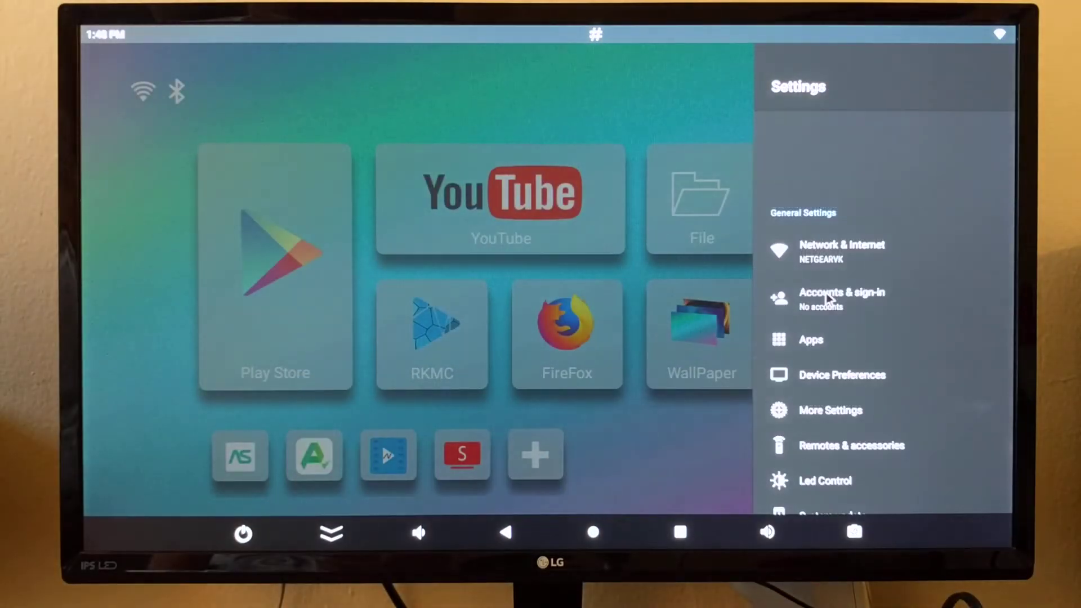
click(841, 375)
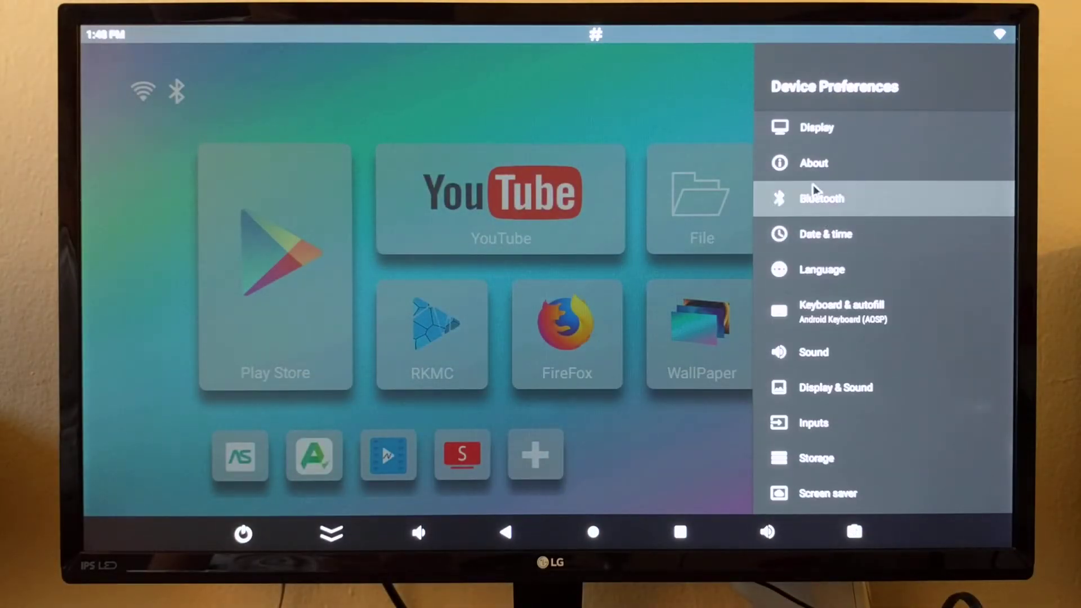
click(813, 163)
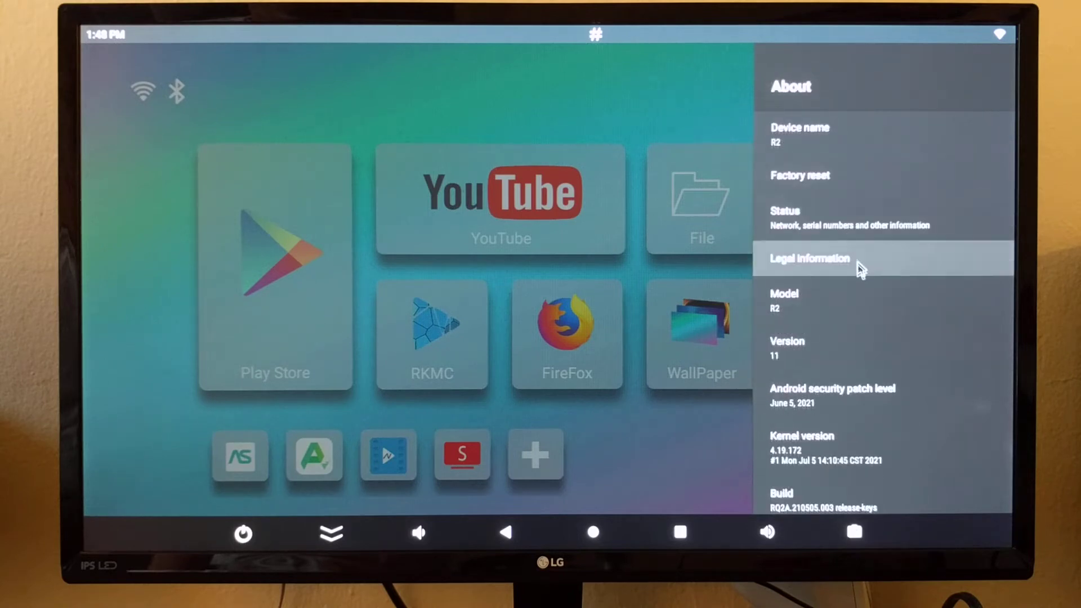
mouse_move(783, 348)
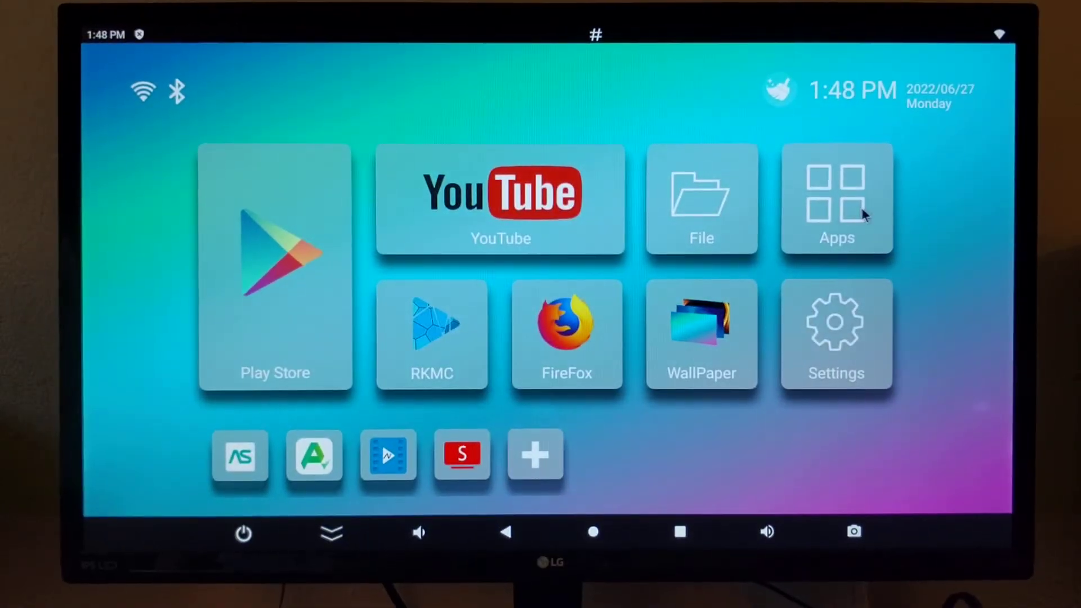
mouse_move(851, 217)
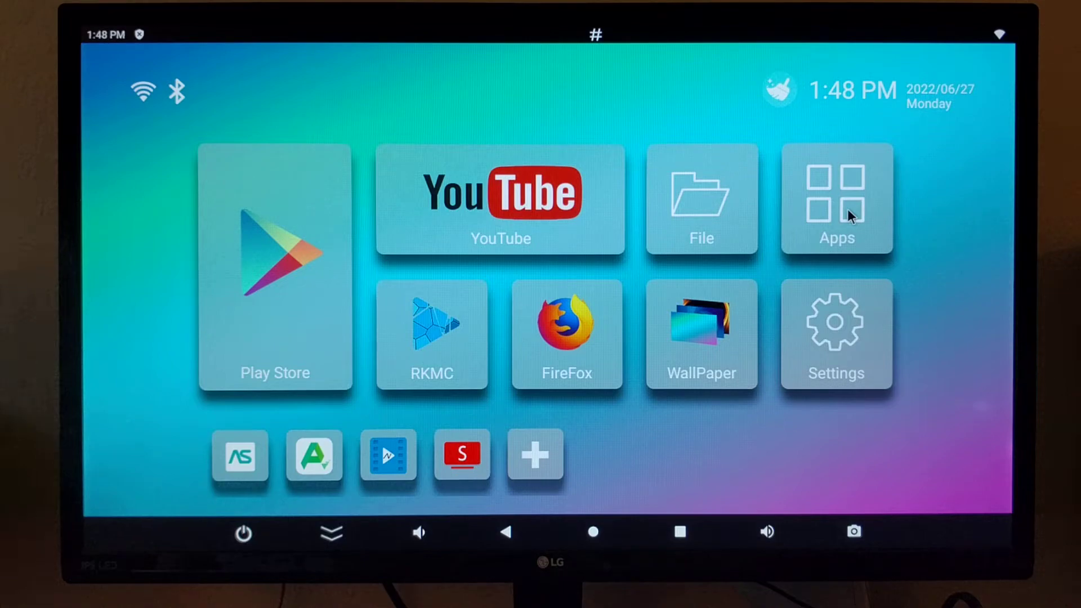
Step: Open the Apps grid listing Desktop, Installer, Firefox and other installed apps
click(835, 200)
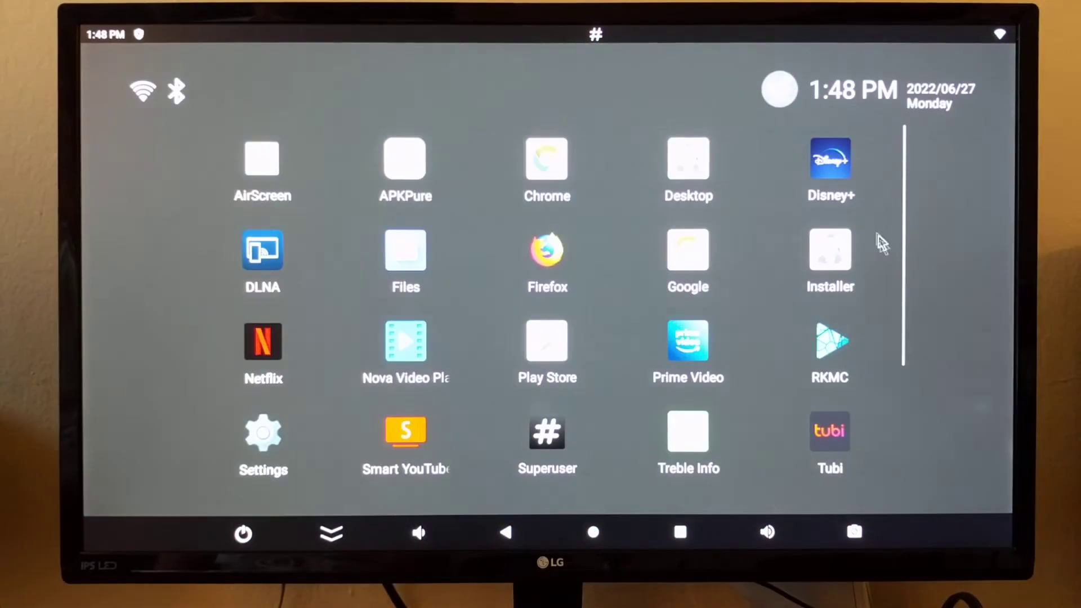
mouse_move(916, 267)
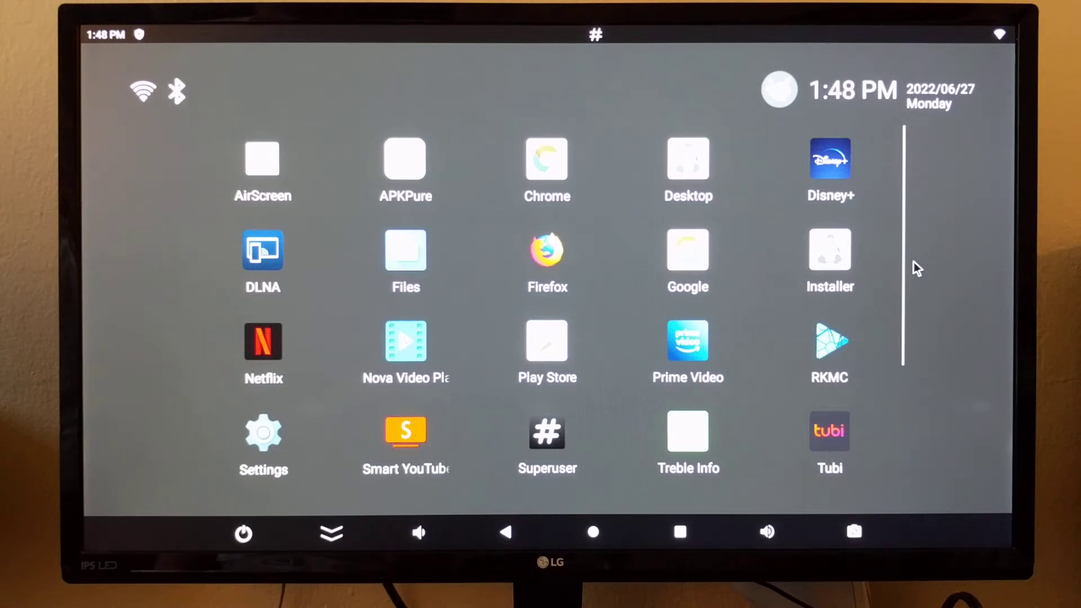
mouse_move(783, 160)
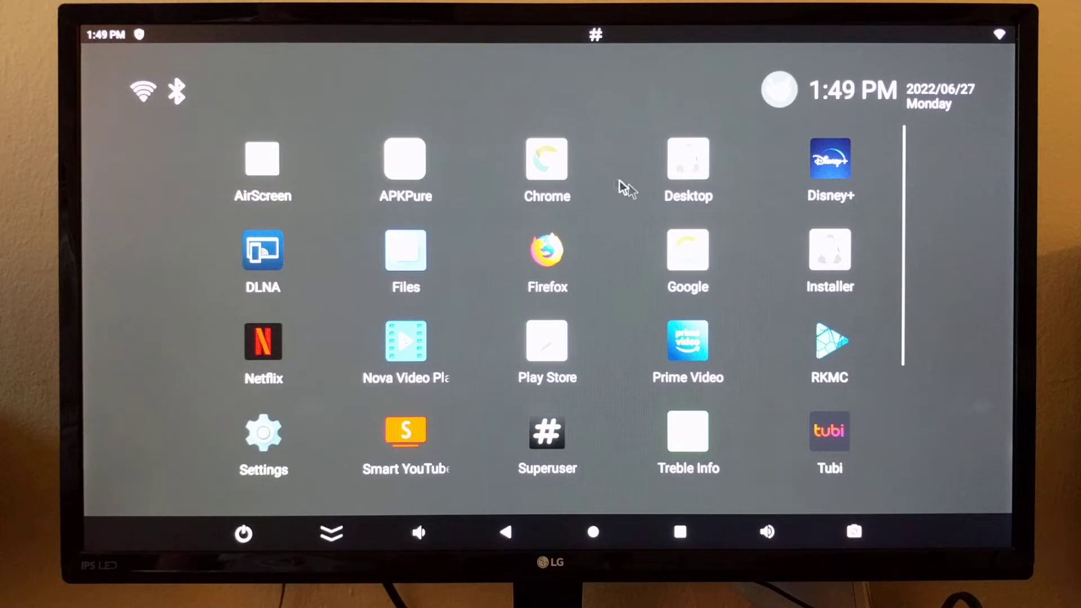
mouse_move(719, 181)
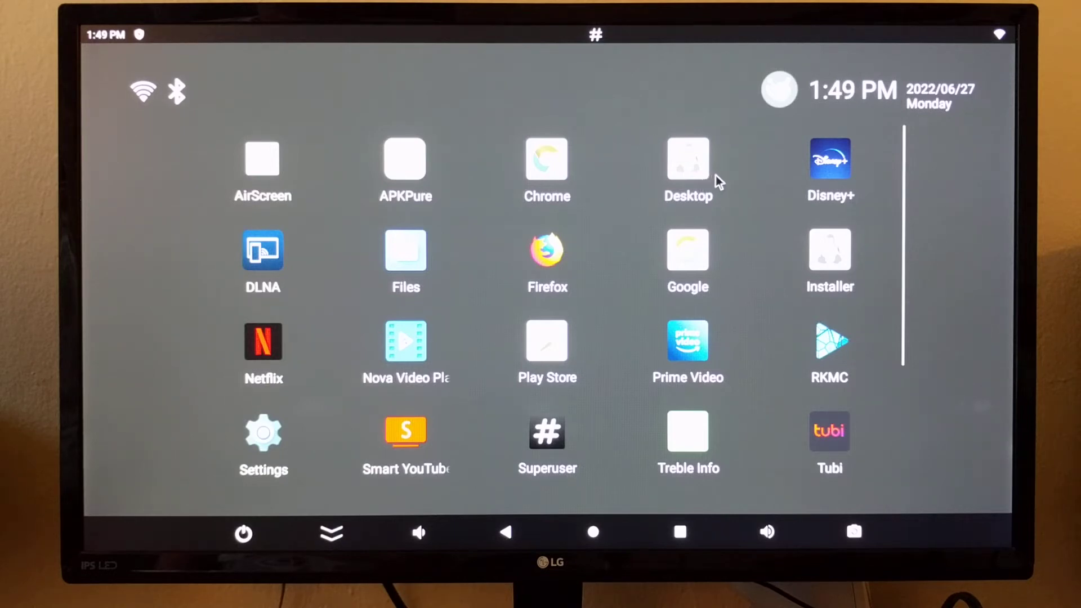
mouse_move(867, 269)
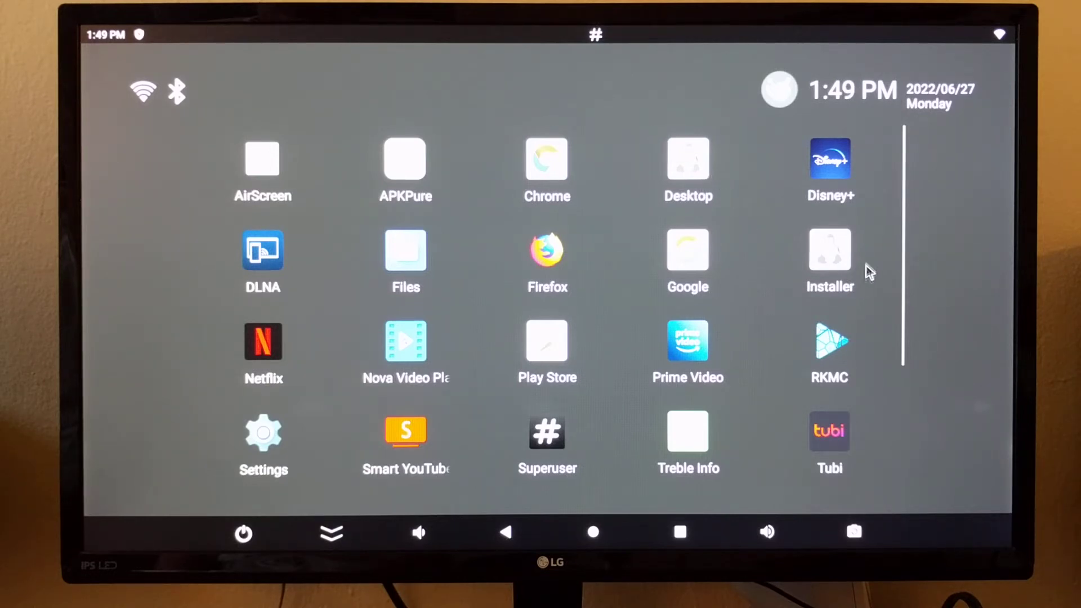
mouse_move(810, 276)
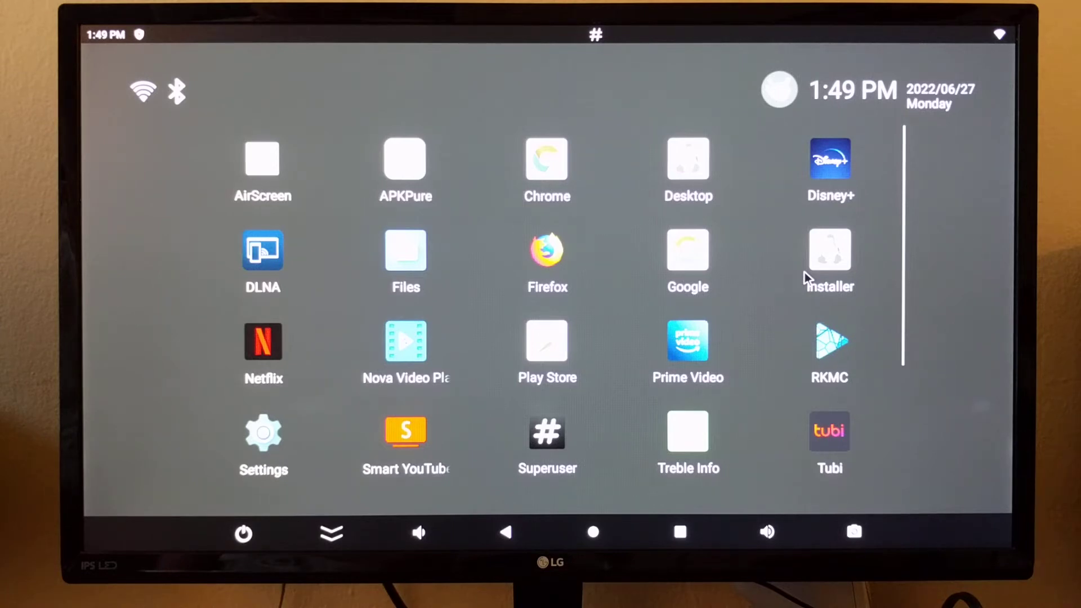
mouse_move(832, 265)
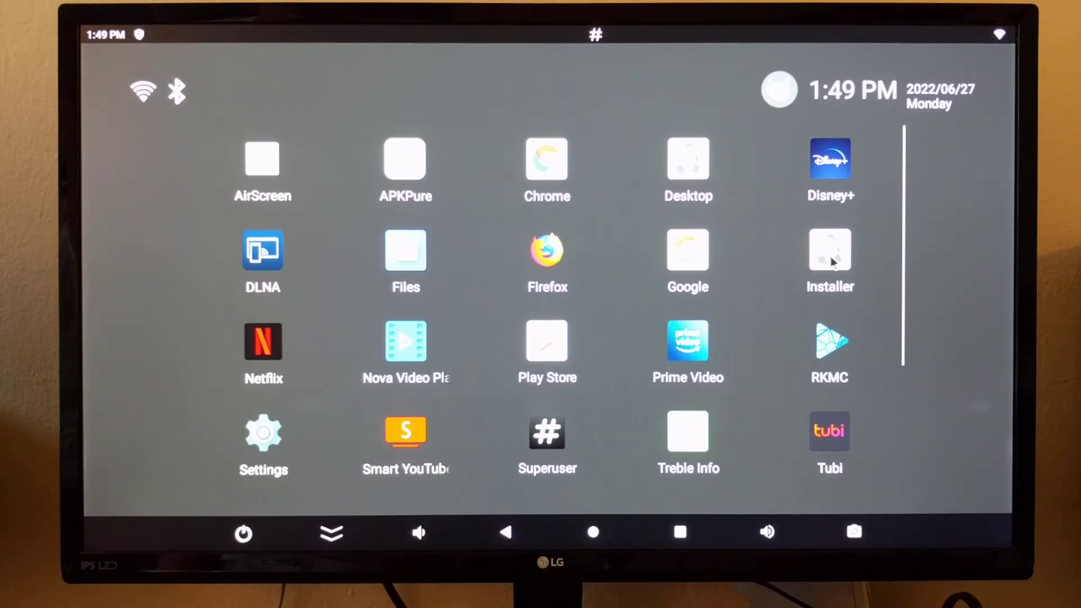
Step: Launch the Desktop app and start the VolksPC Debian desktop
click(829, 251)
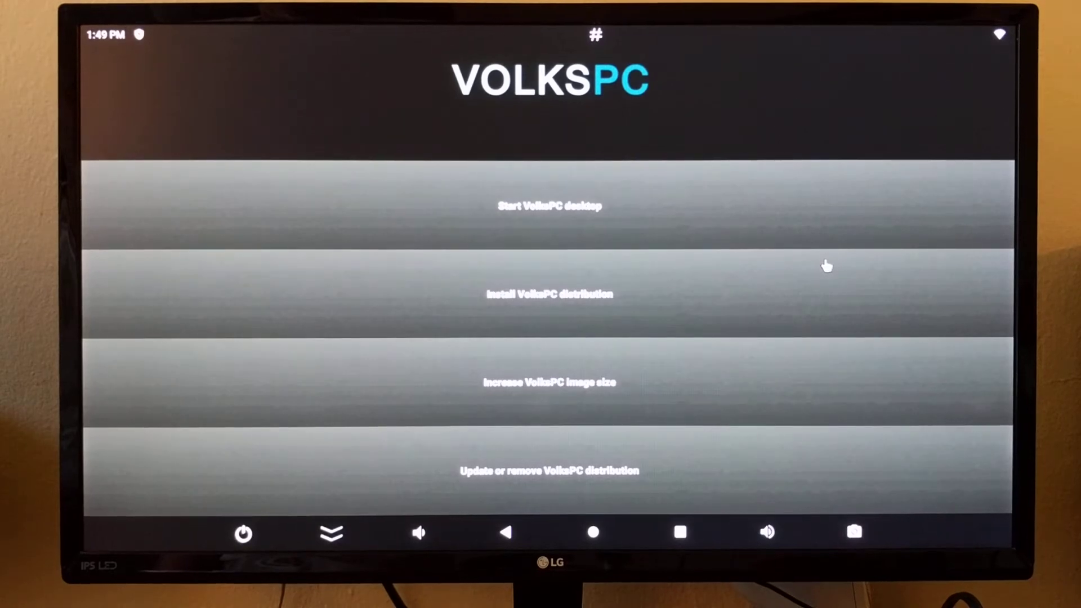
mouse_move(824, 273)
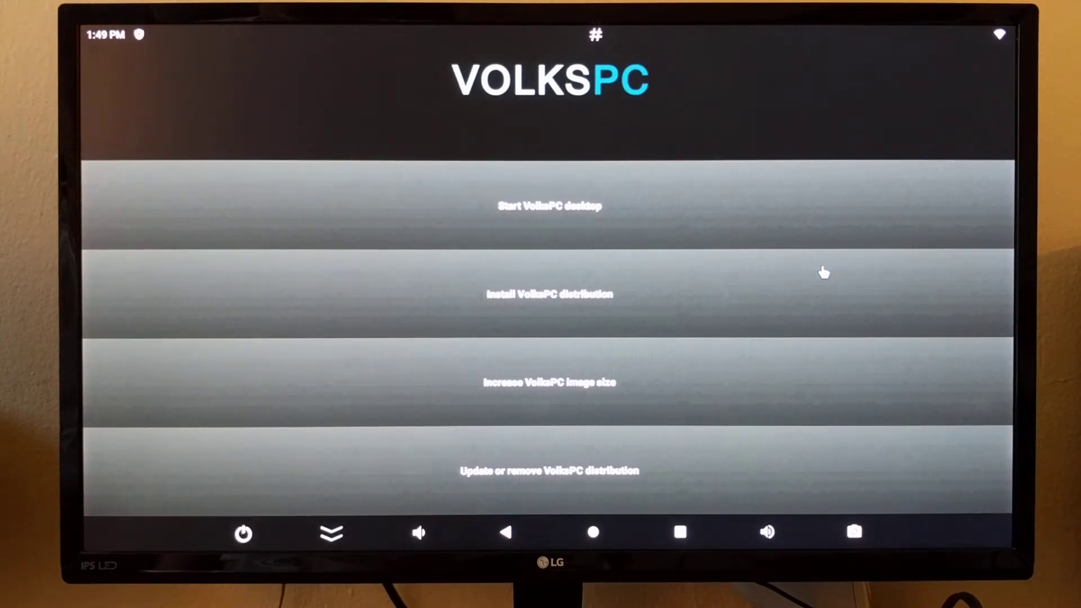
click(549, 206)
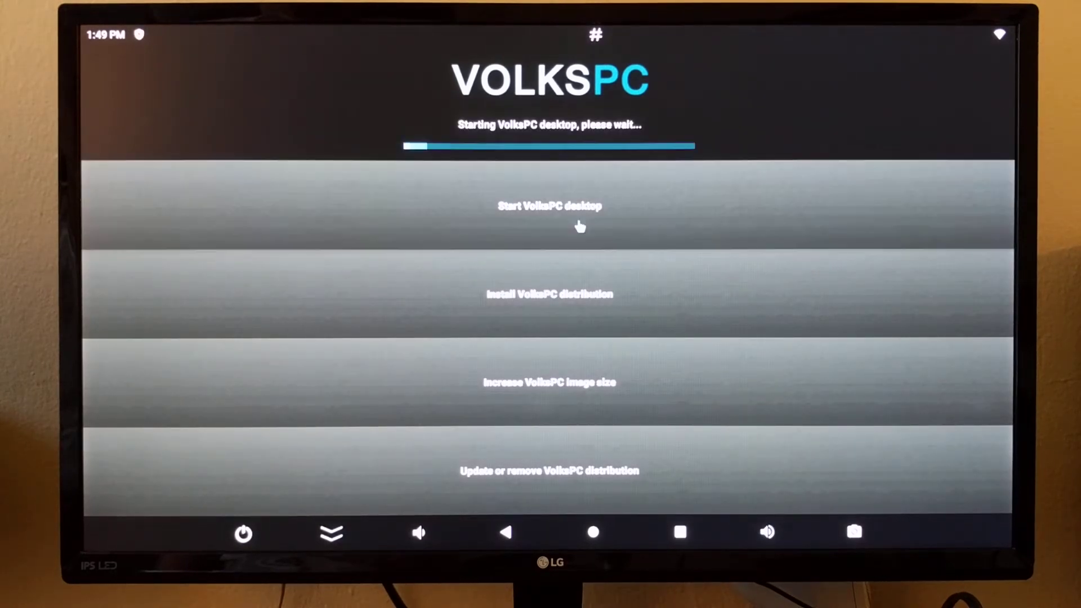
mouse_move(890, 124)
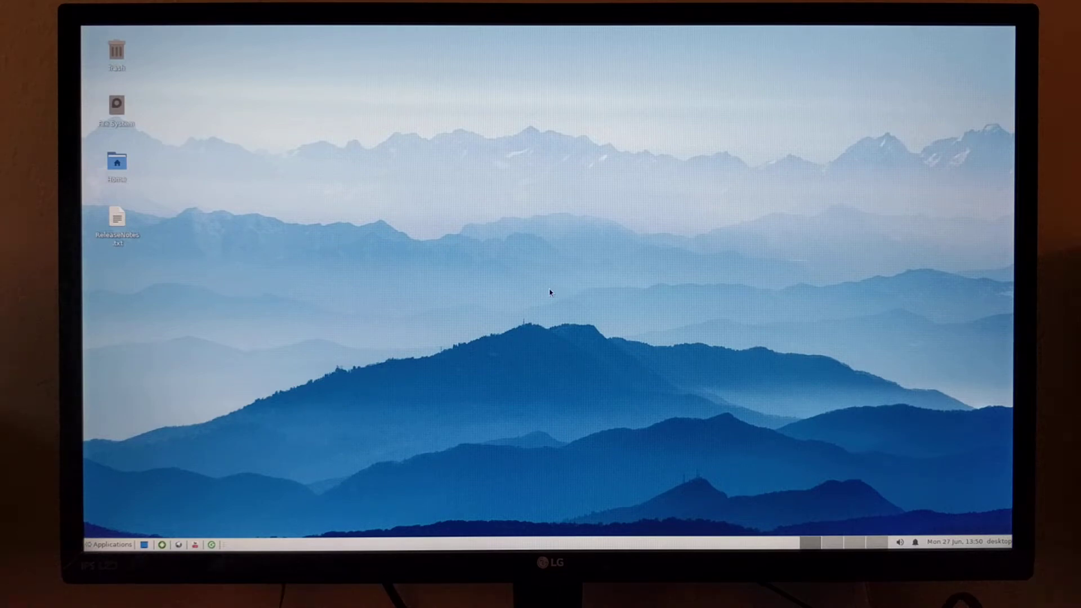
mouse_move(609, 344)
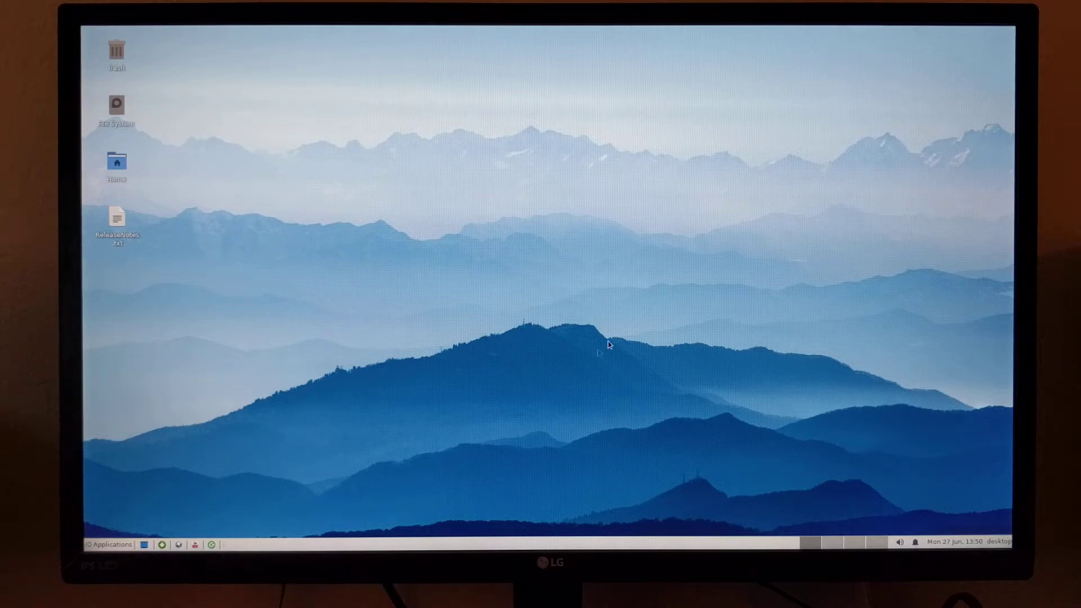
Step: Check About Xfce for Debian 11 bullseye, ARMv8 ×4, 3.6 GiB, then close it
click(111, 545)
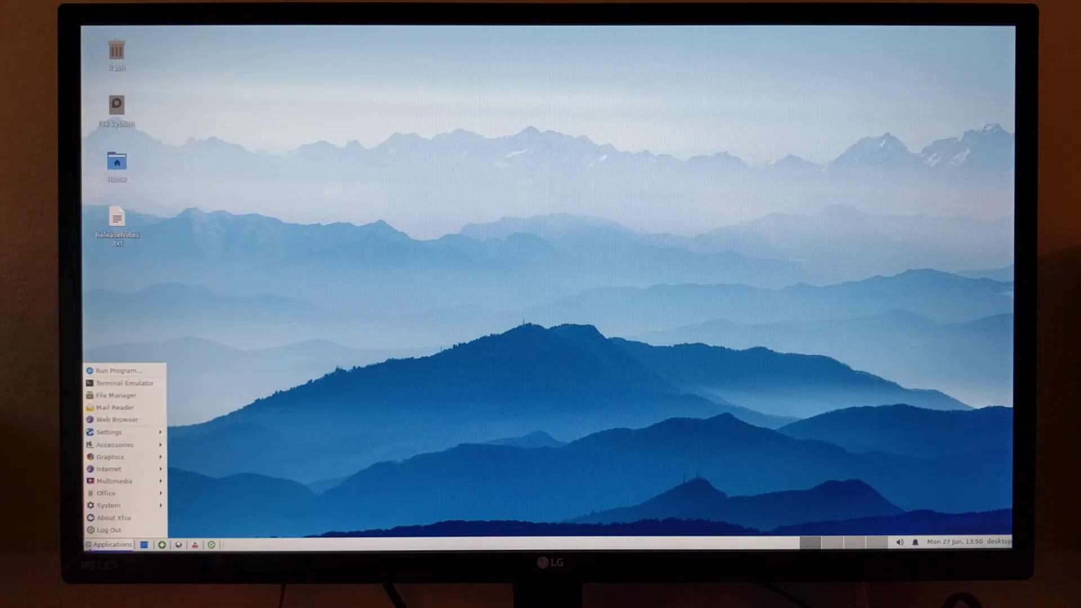
click(153, 520)
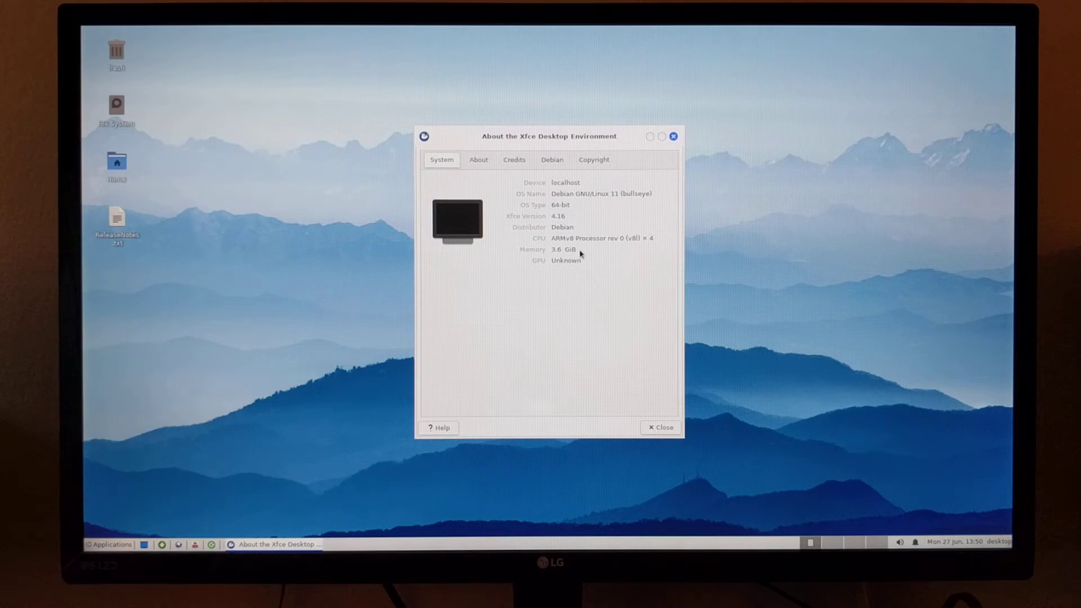
mouse_move(568, 282)
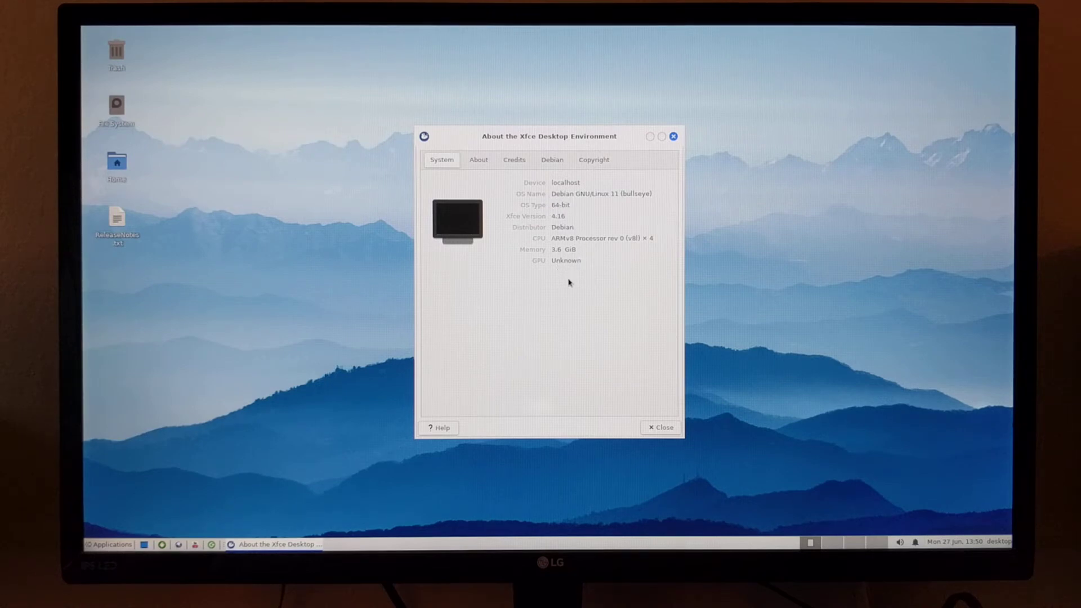
mouse_move(654, 200)
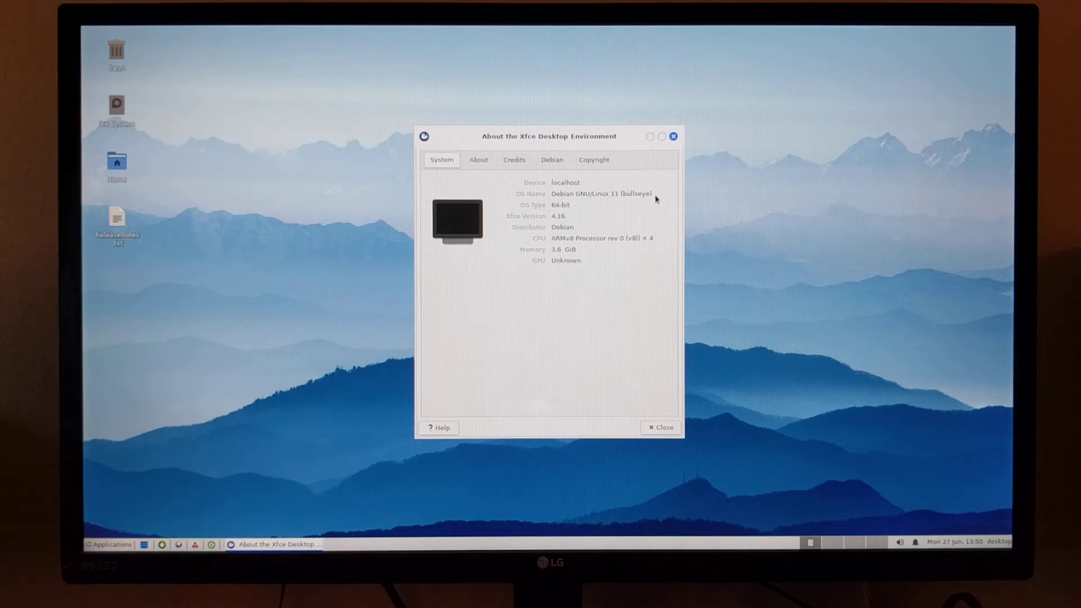
click(660, 427)
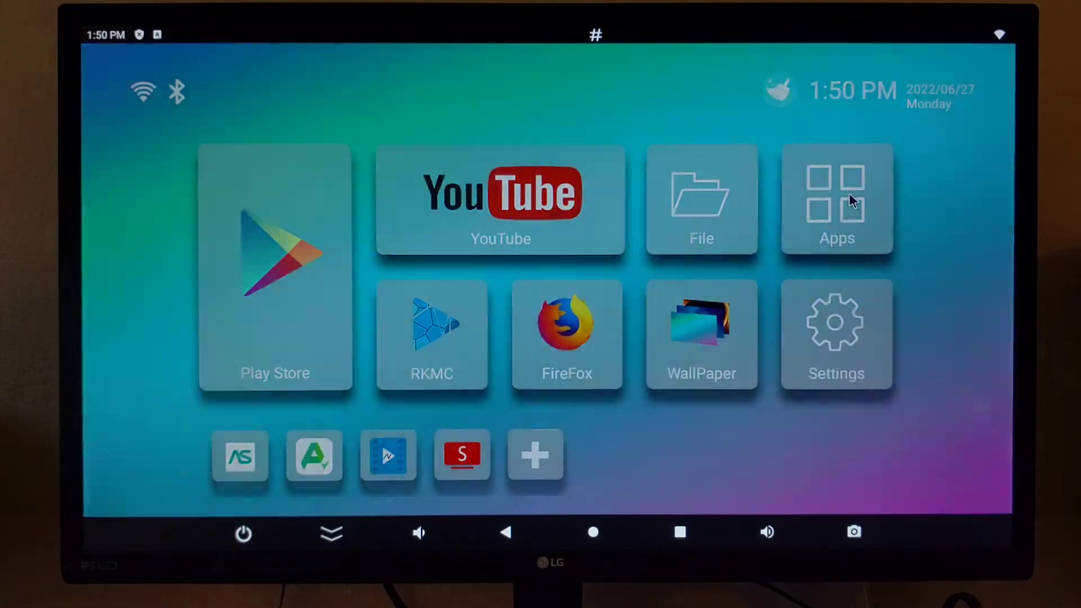
Step: Reopen the Desktop app from the Apps grid
click(835, 200)
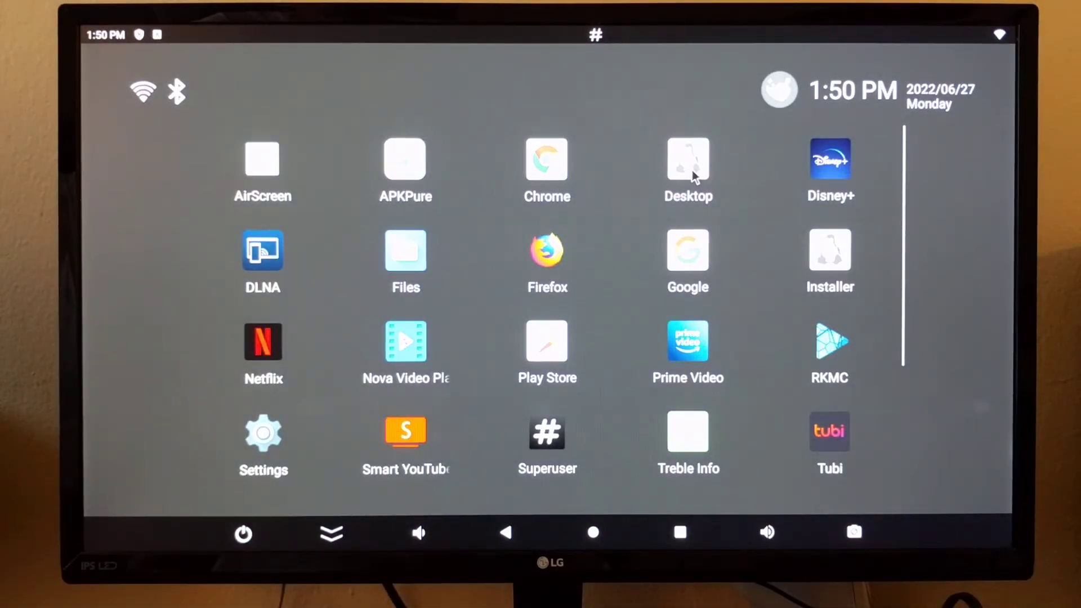
click(688, 159)
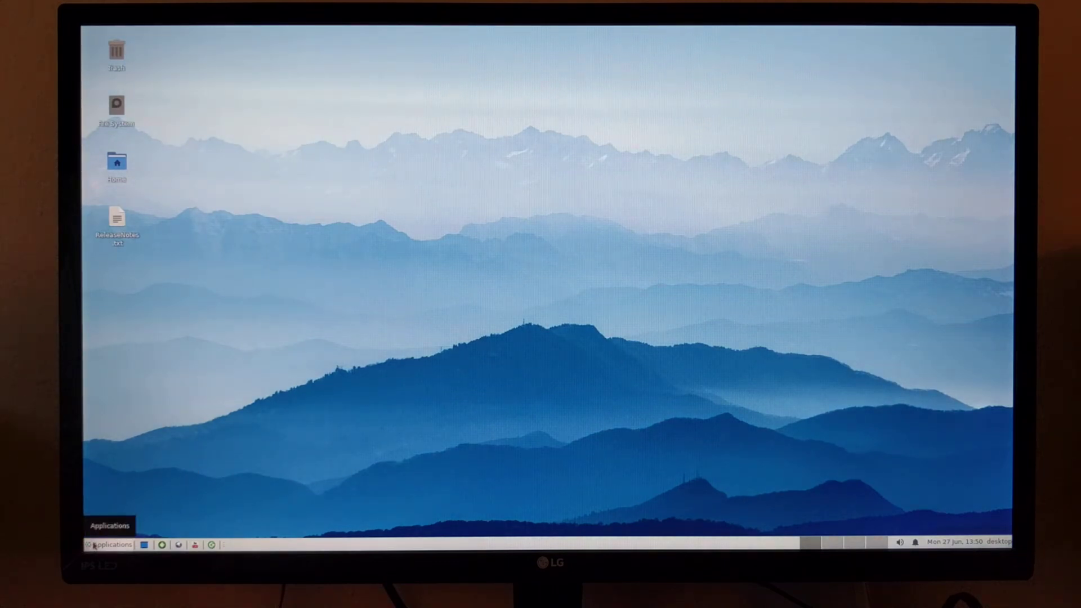
mouse_move(403, 507)
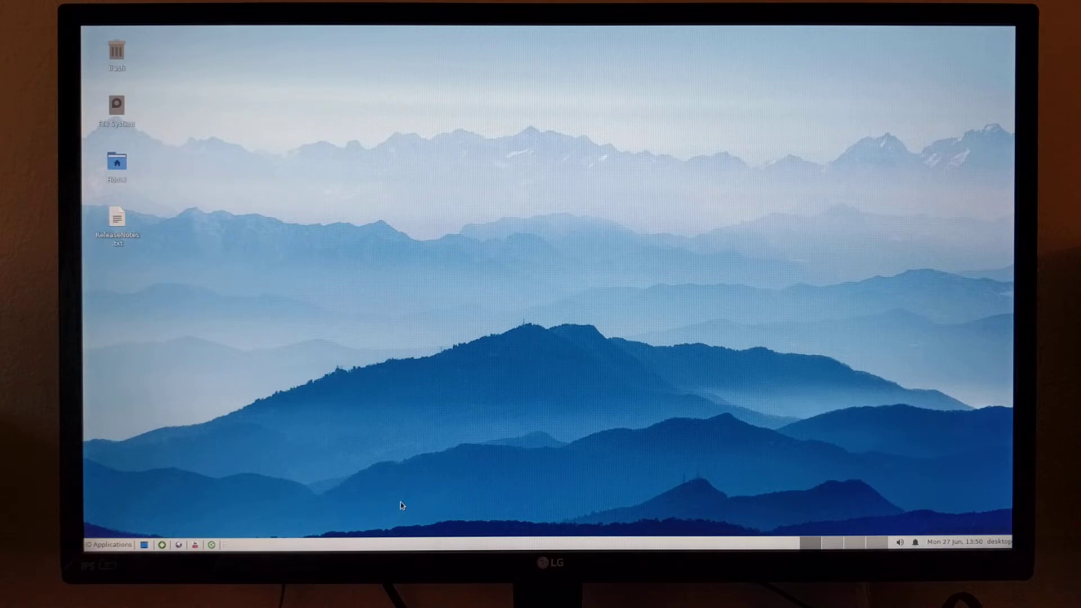
mouse_move(115, 533)
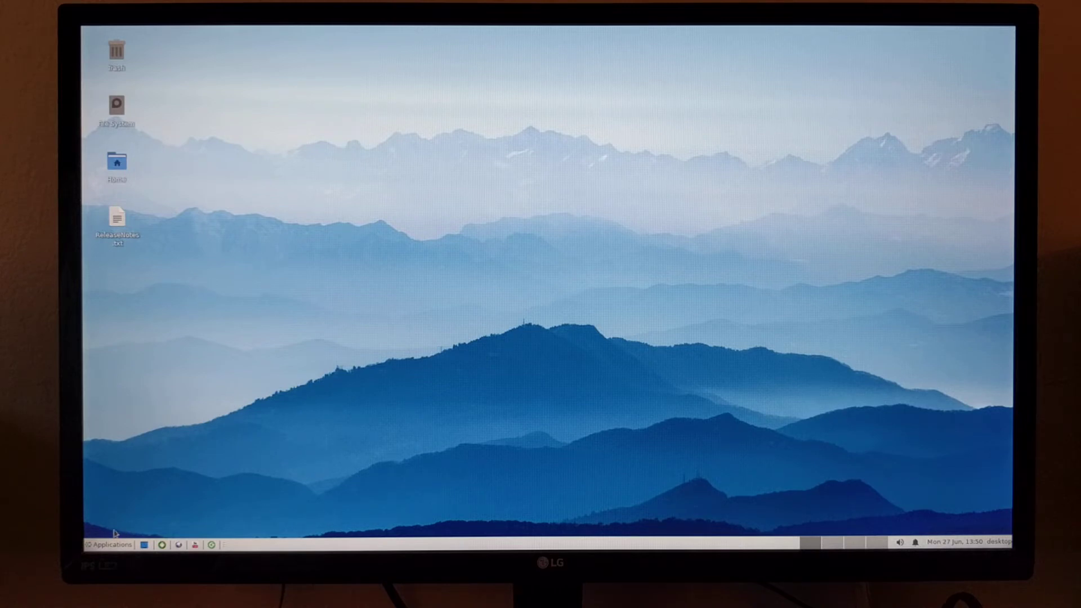
Step: Launch LibreOffice Writer from the Applications menu's Office category
click(111, 544)
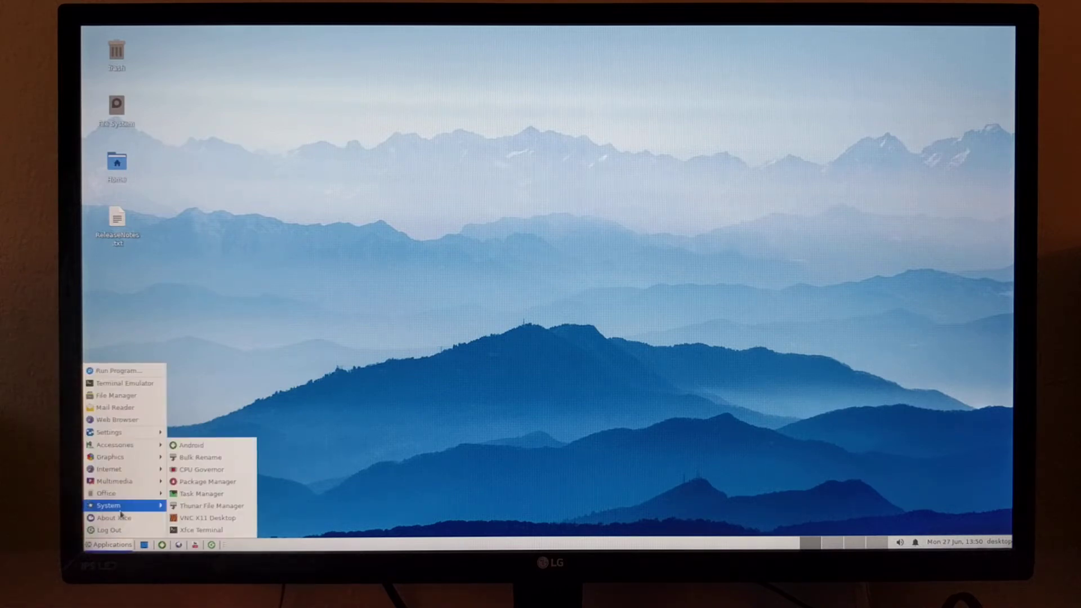
mouse_move(205, 481)
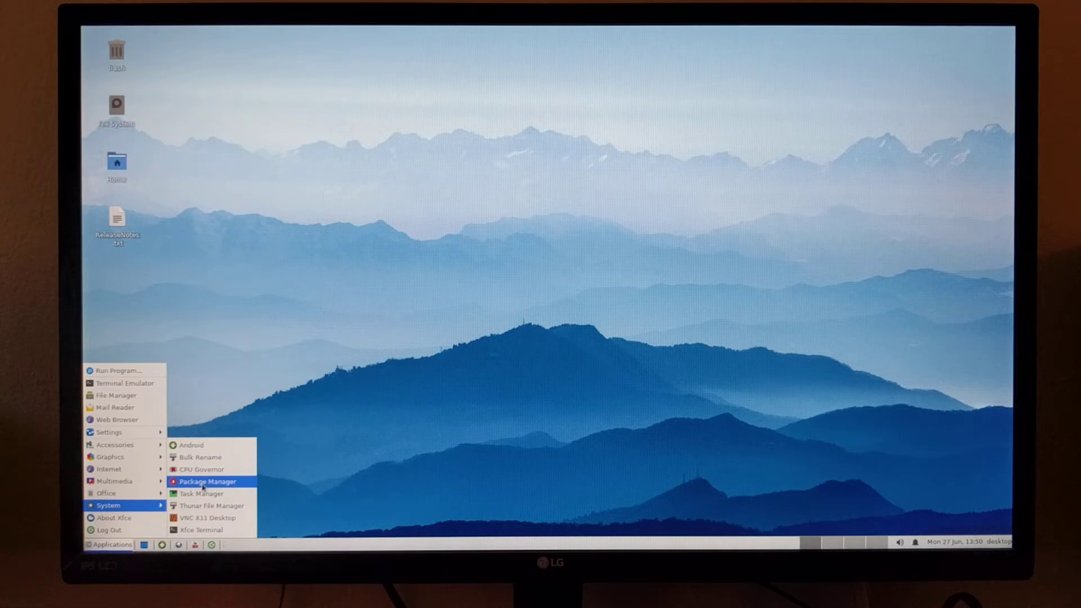
mouse_move(799, 421)
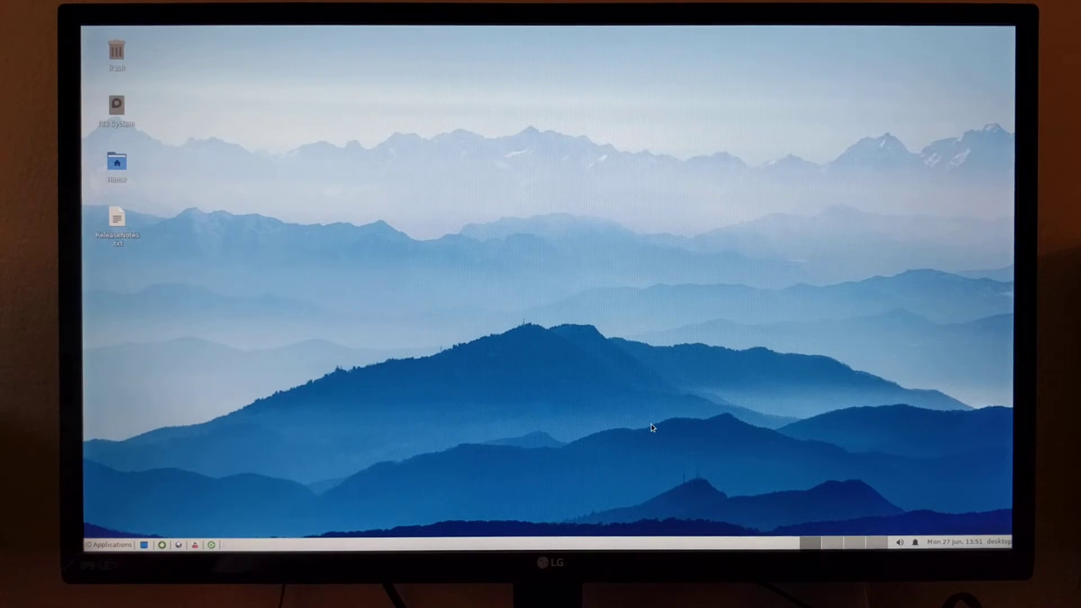
click(110, 544)
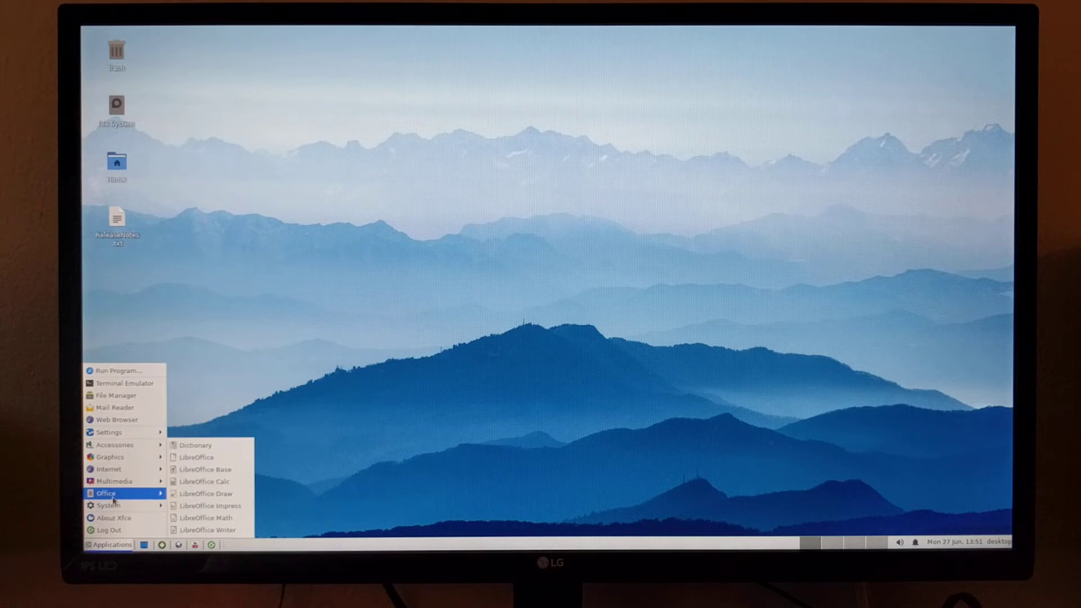
mouse_move(204, 518)
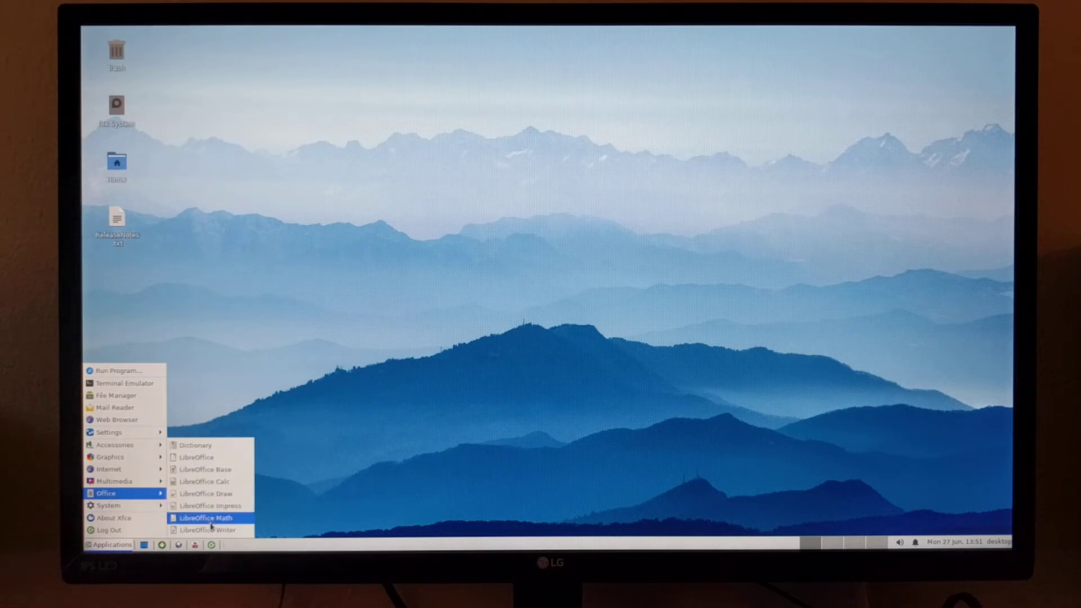
click(350, 457)
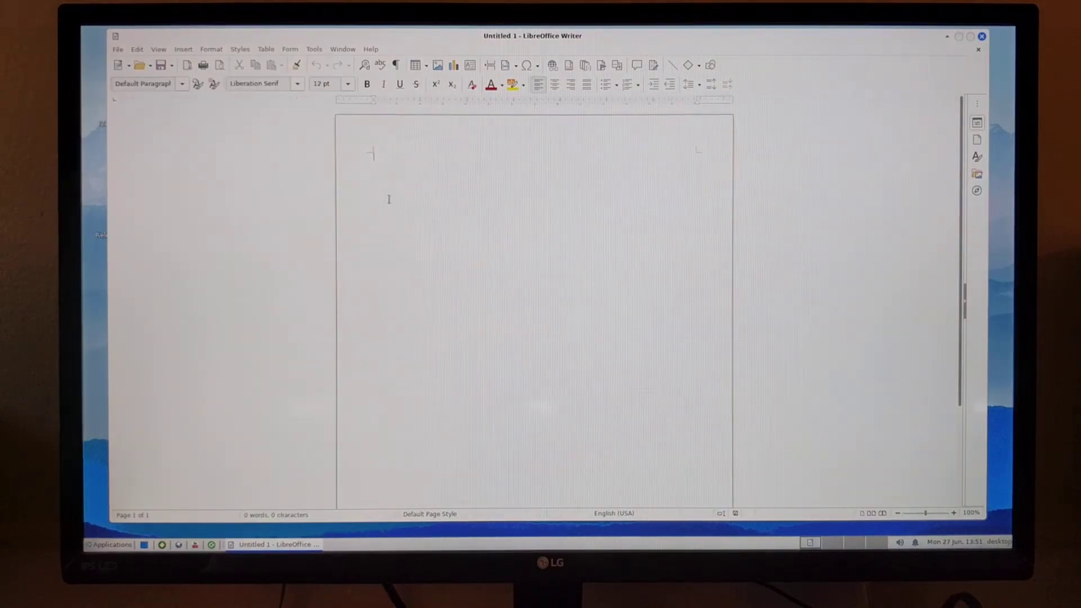
Step: View the LibreOffice version info, then type 'THIS IS A TEST'
click(370, 49)
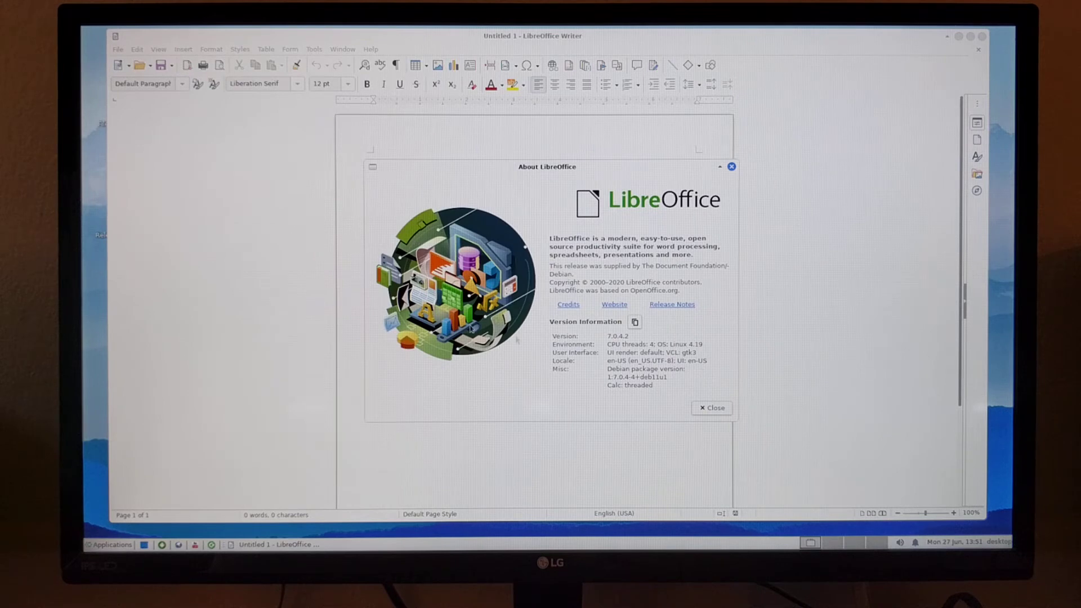
click(712, 407)
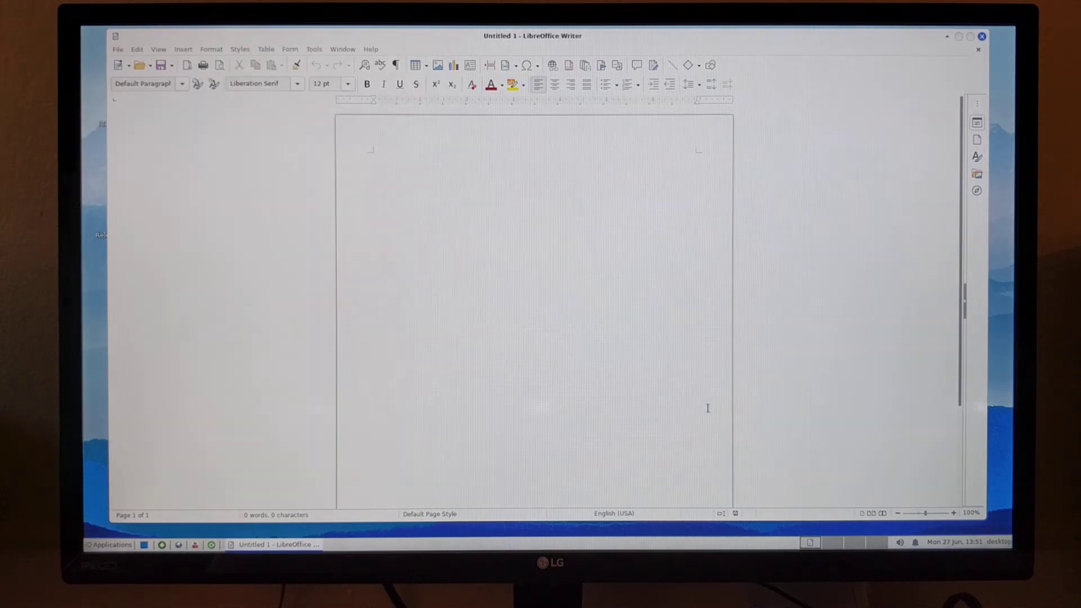
mouse_move(435, 215)
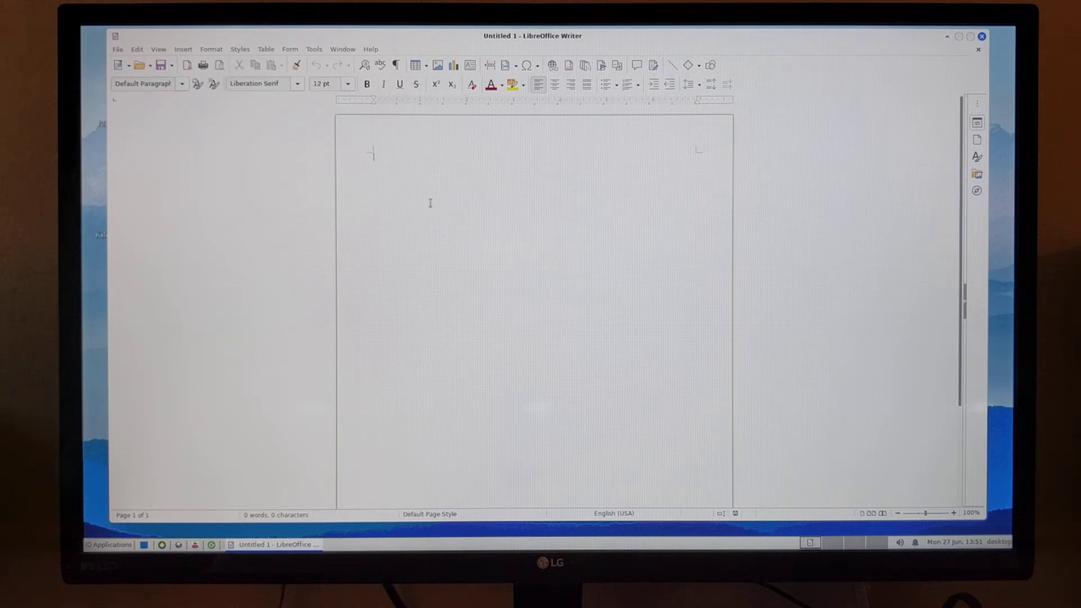
text(THIS IS A)
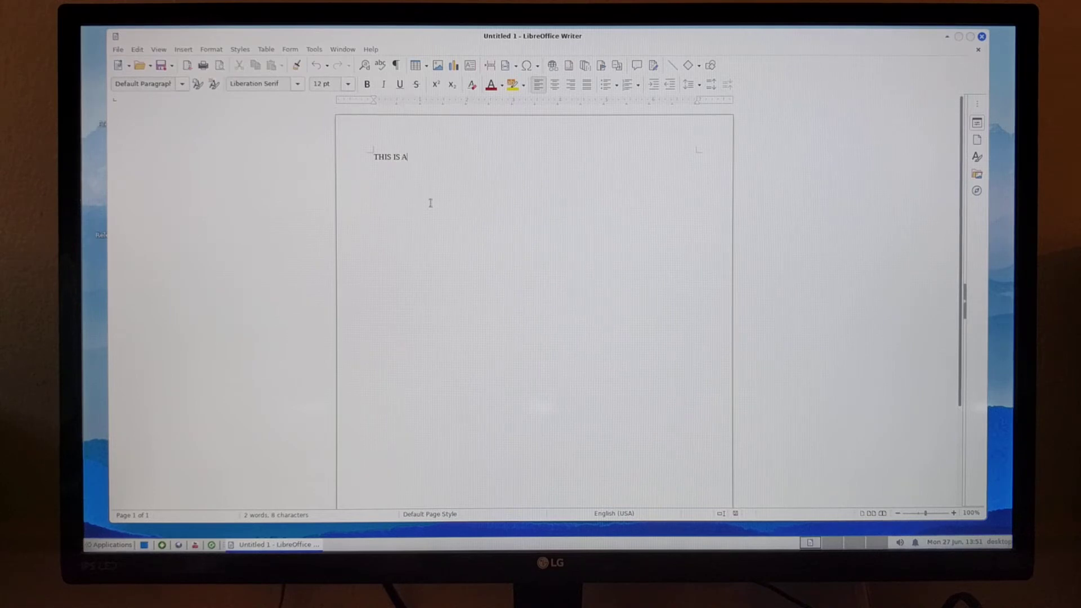
text(TEST)
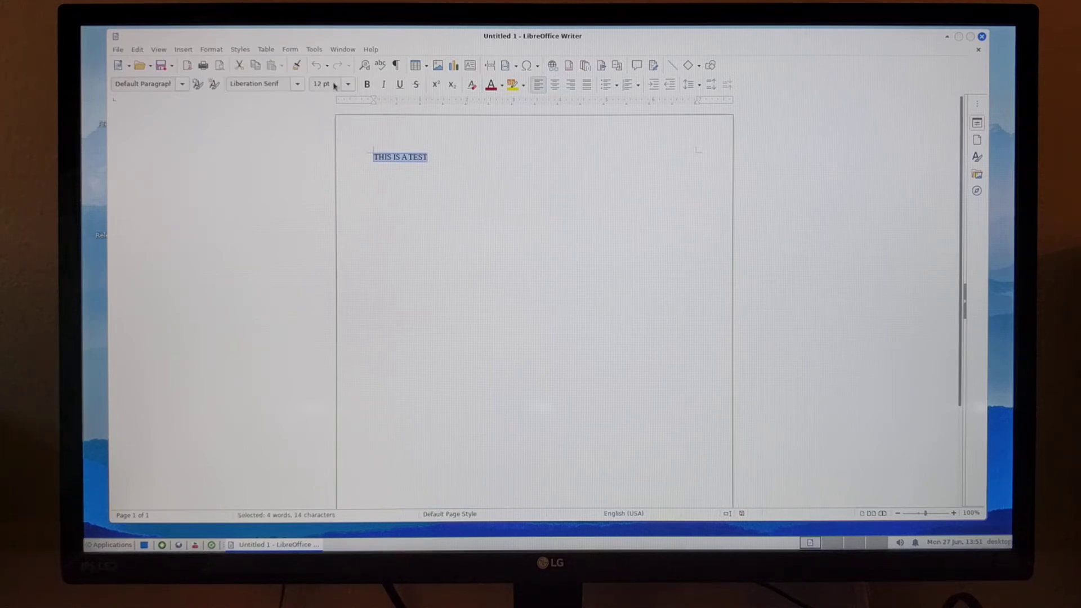
Step: Set the text to 20 pt, centre it, and close Writer without saving
click(348, 83)
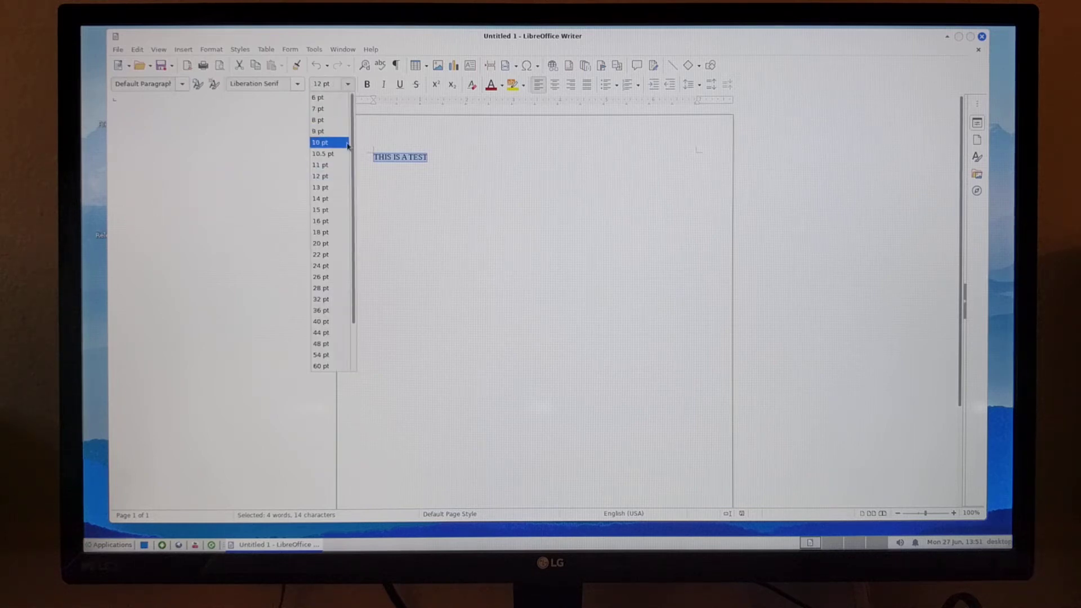
click(319, 242)
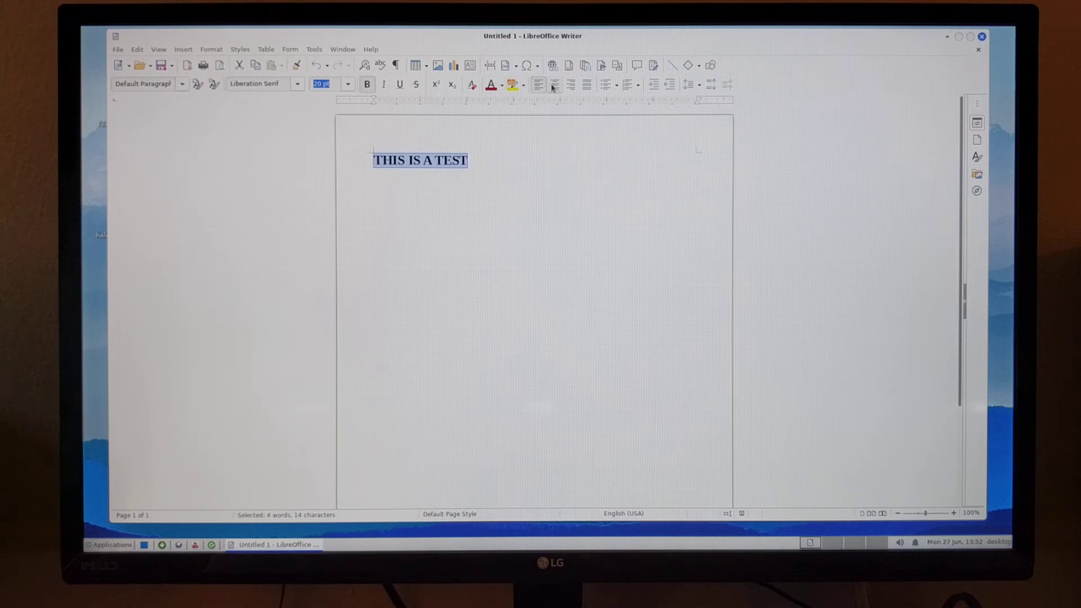
click(553, 84)
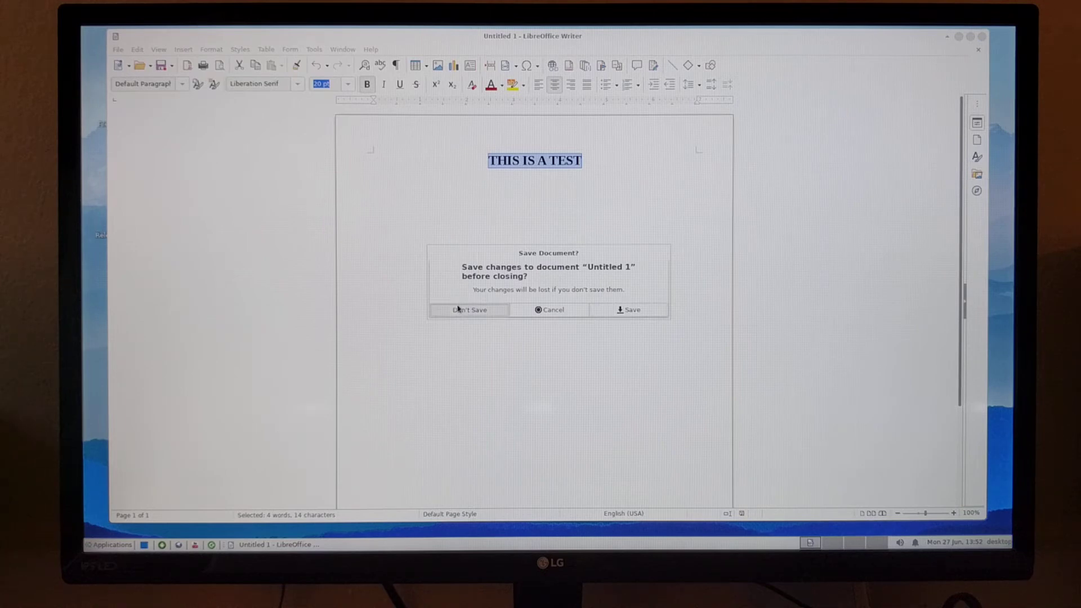
click(468, 310)
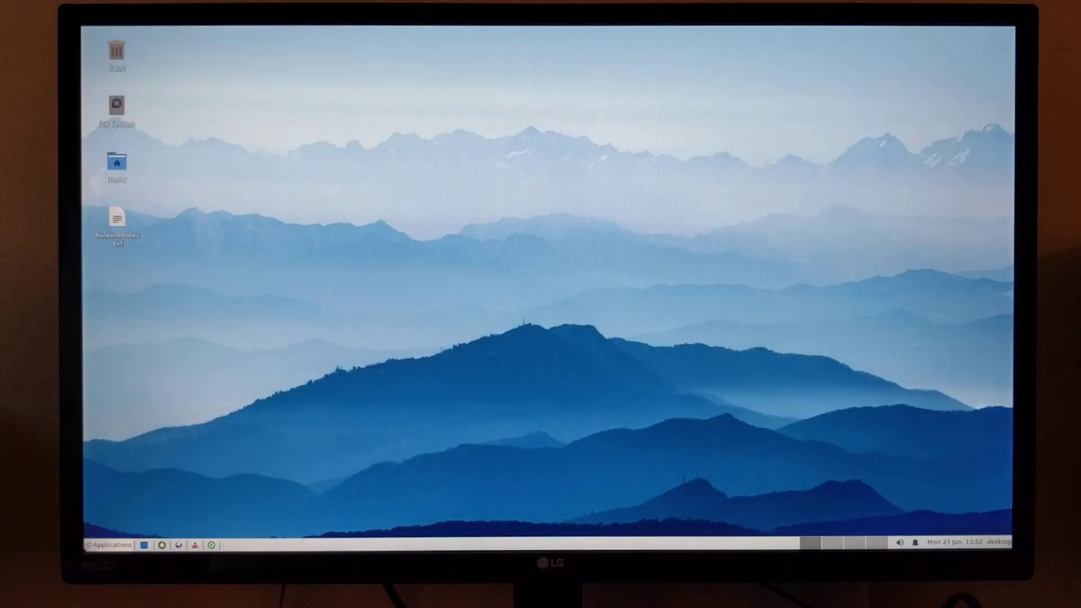
Step: Open Firefox and load yahoo.com
click(111, 545)
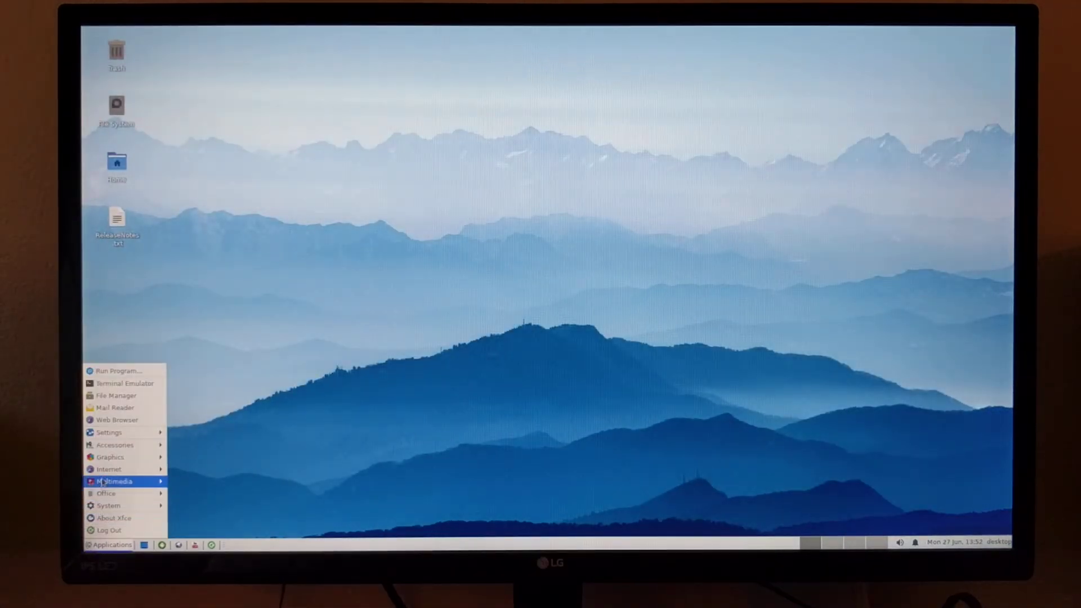
mouse_move(113, 481)
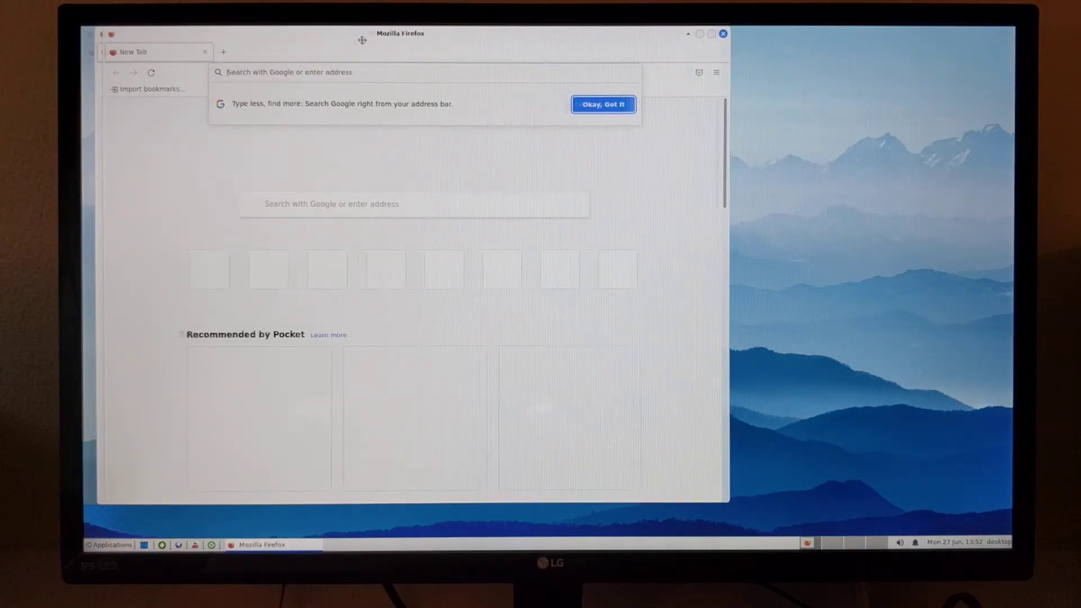
click(602, 104)
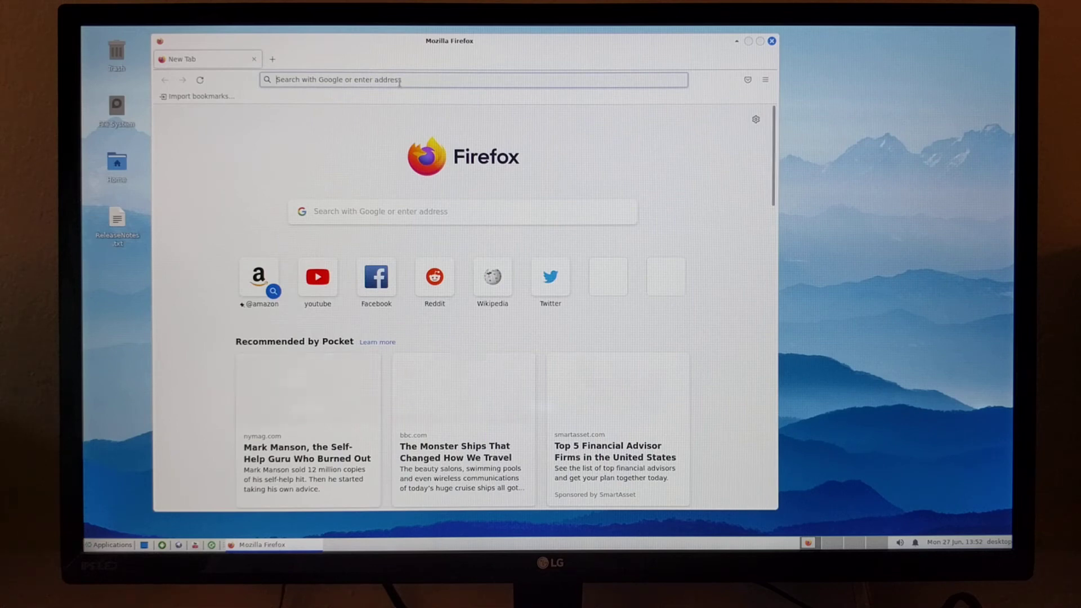
text(yah)
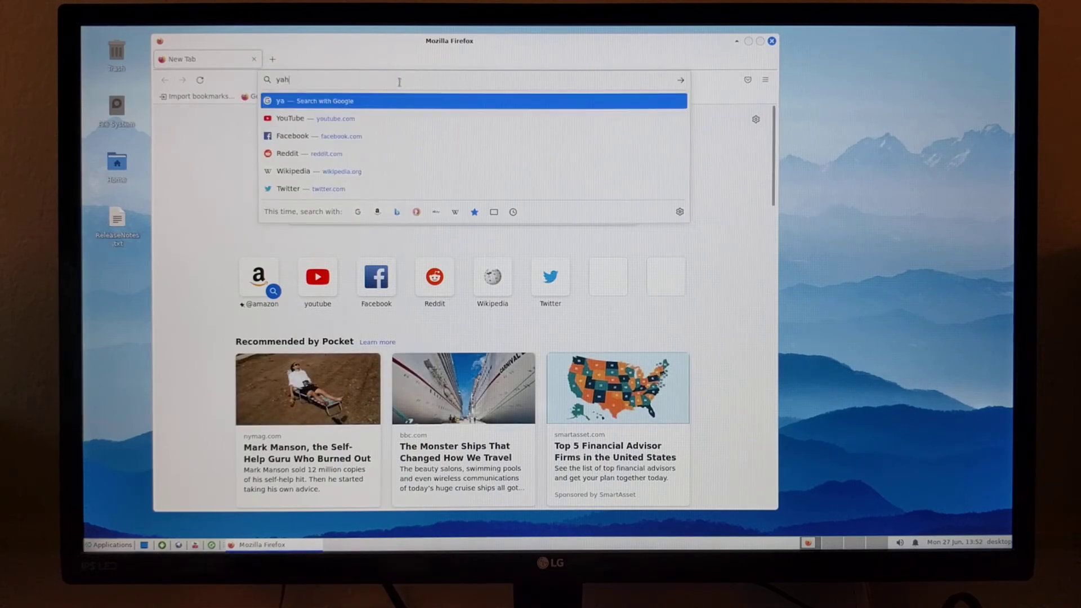
text(ahoo.com)
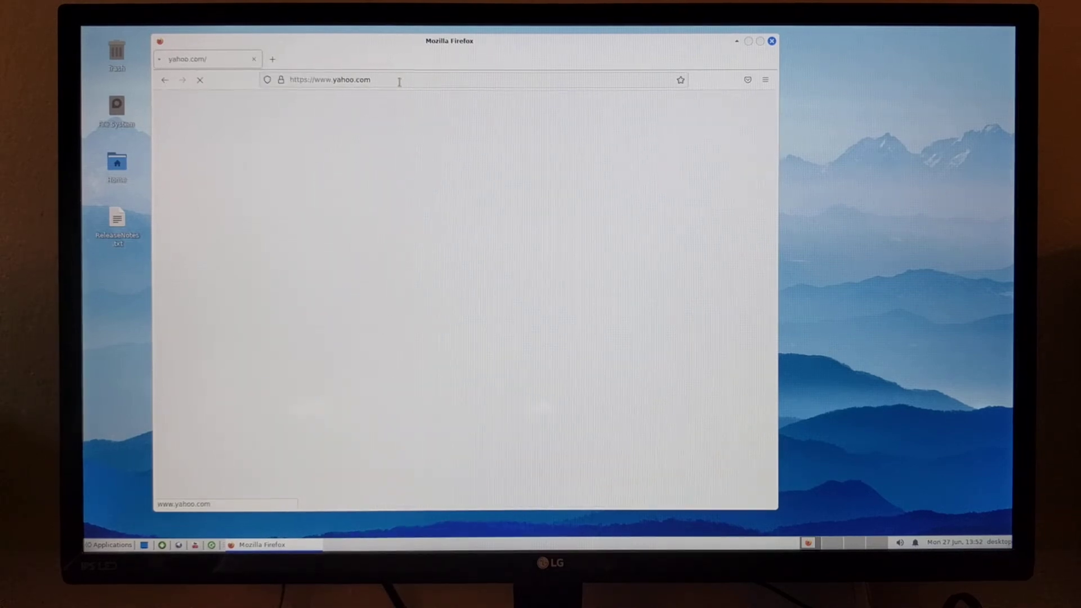
key(Return)
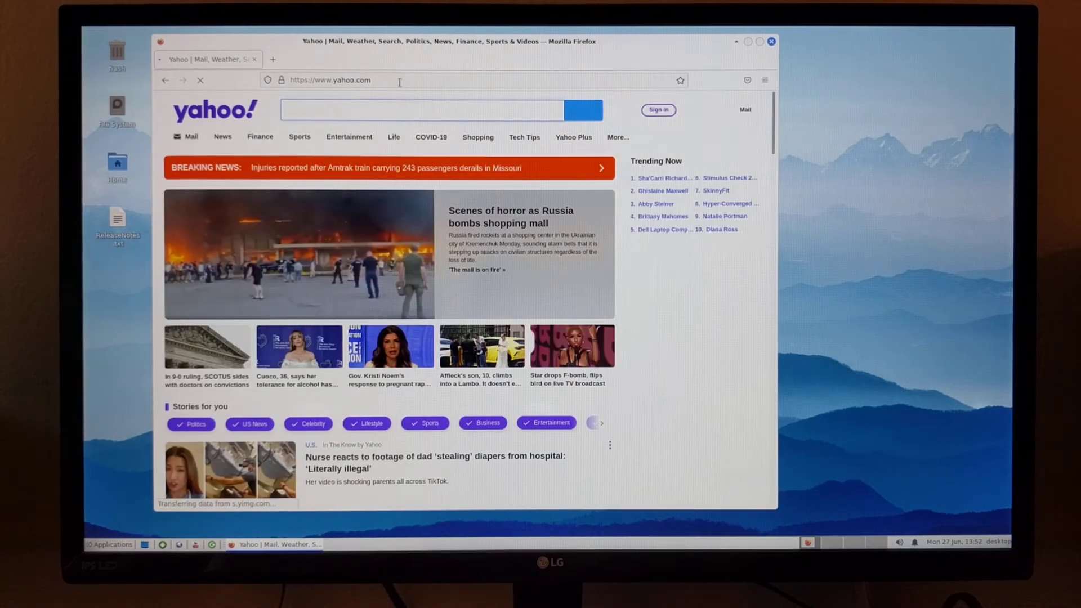
Step: Open a second tab, then quit Firefox, closing both tabs
scroll(down, 3)
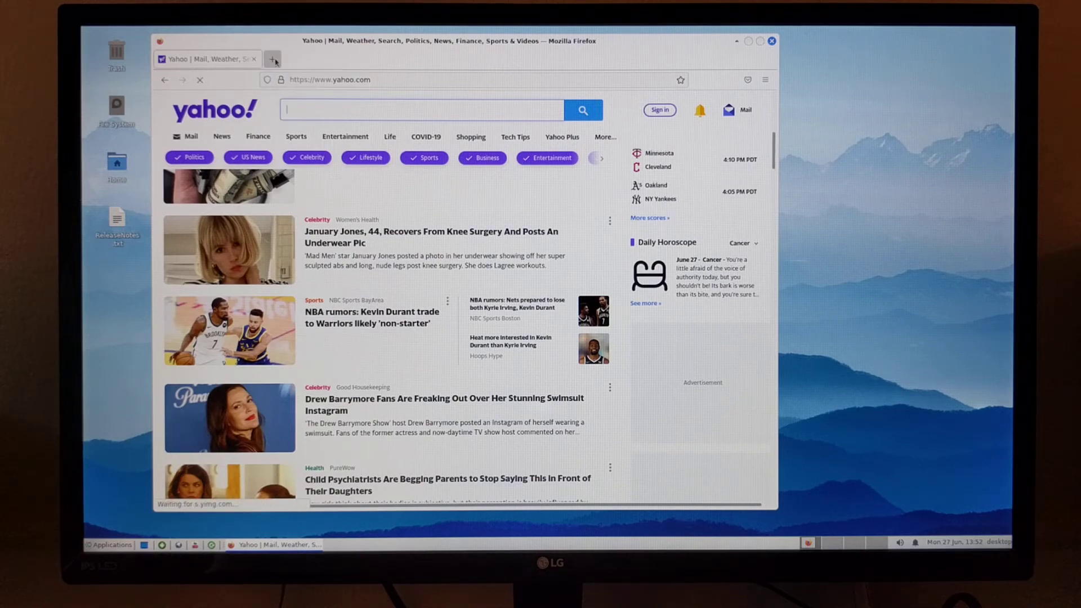
click(271, 59)
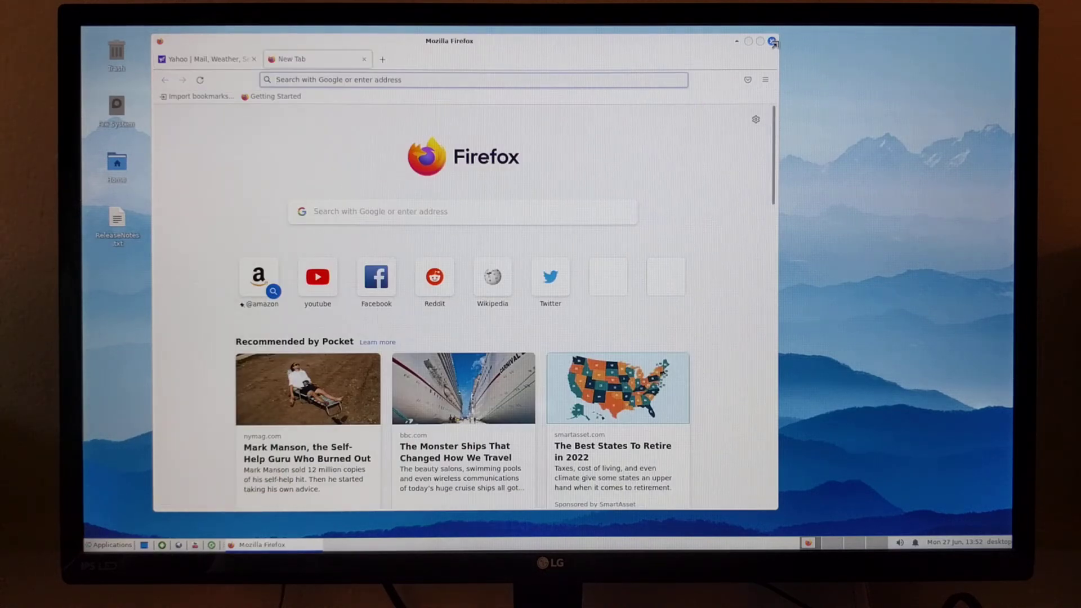
click(772, 40)
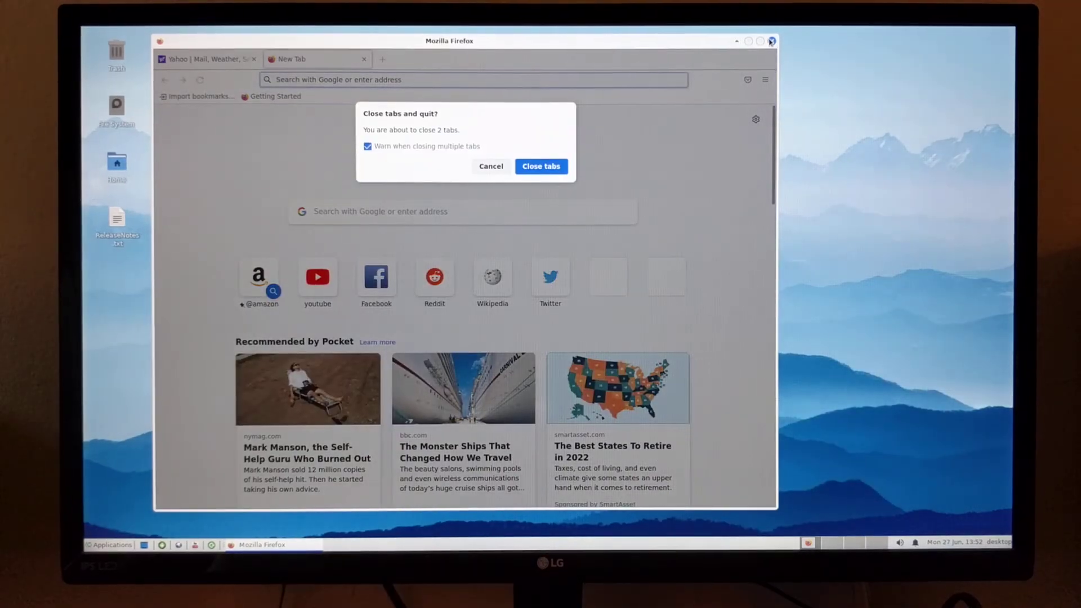
click(490, 166)
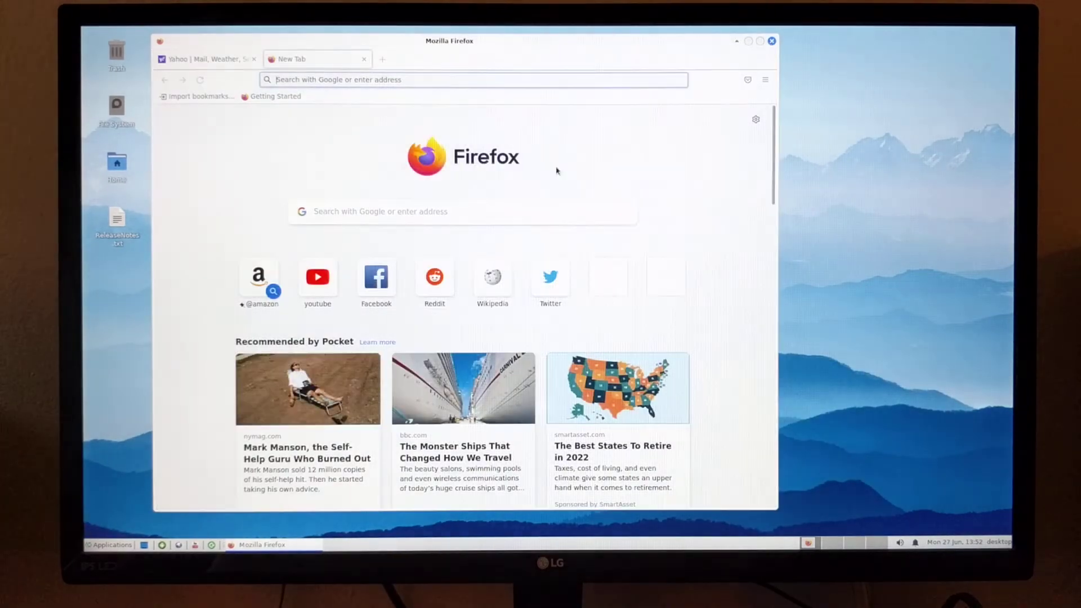
click(770, 41)
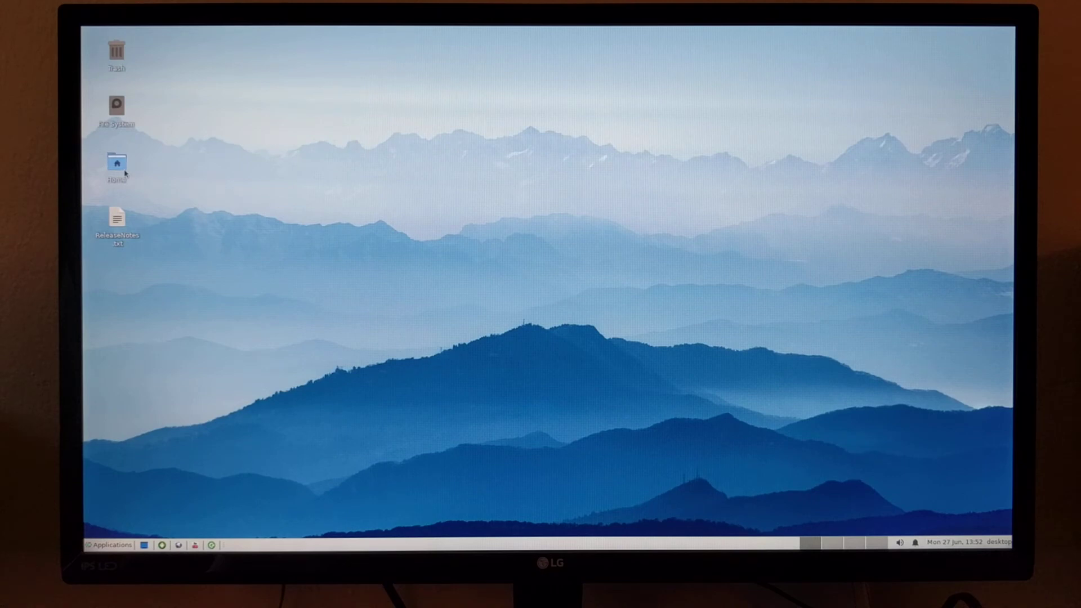
Step: Browse Home, storage, 3165-8740 into TestFiles and play big_buck_bunny_720p_h264.mov
double_click(117, 168)
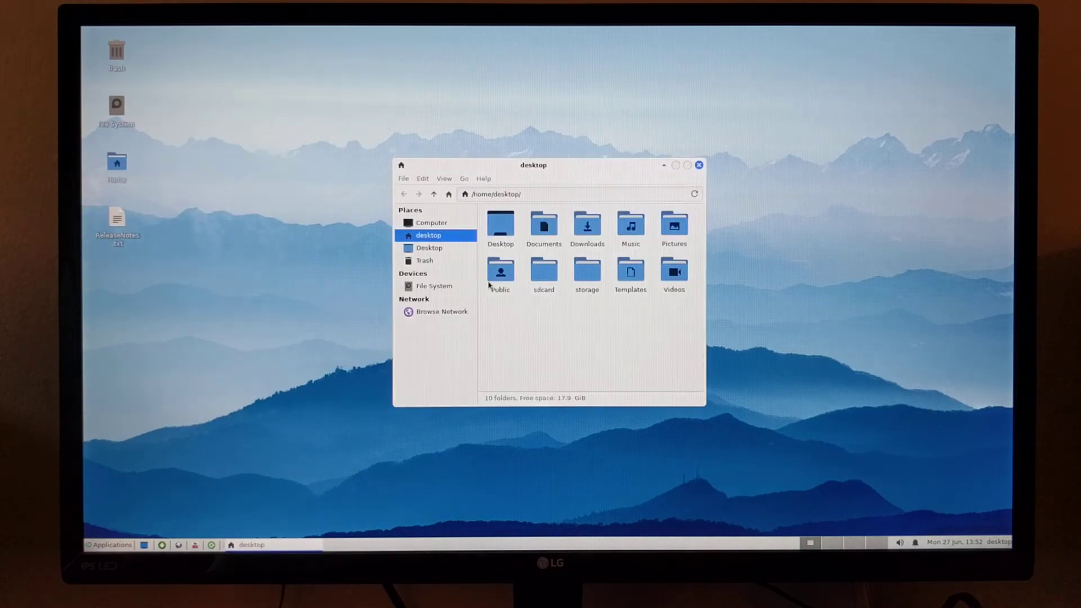
double_click(586, 269)
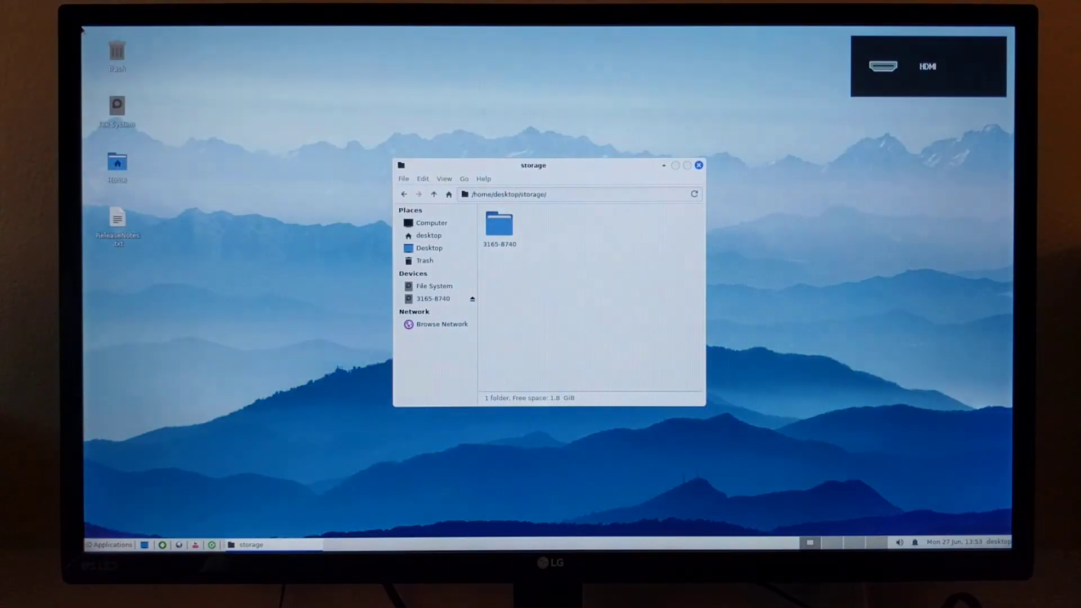
click(498, 224)
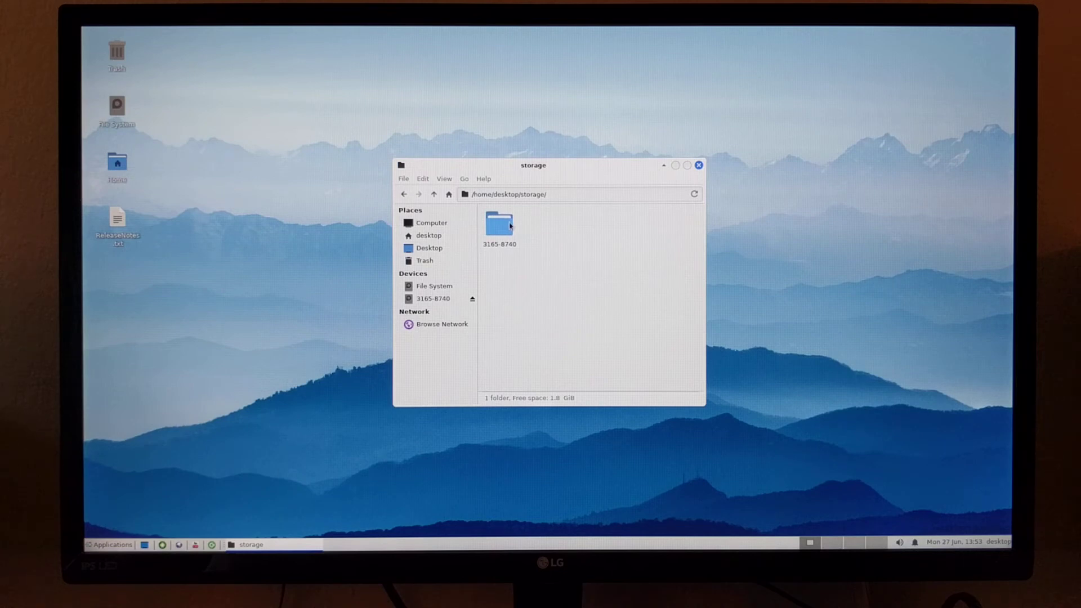
double_click(498, 224)
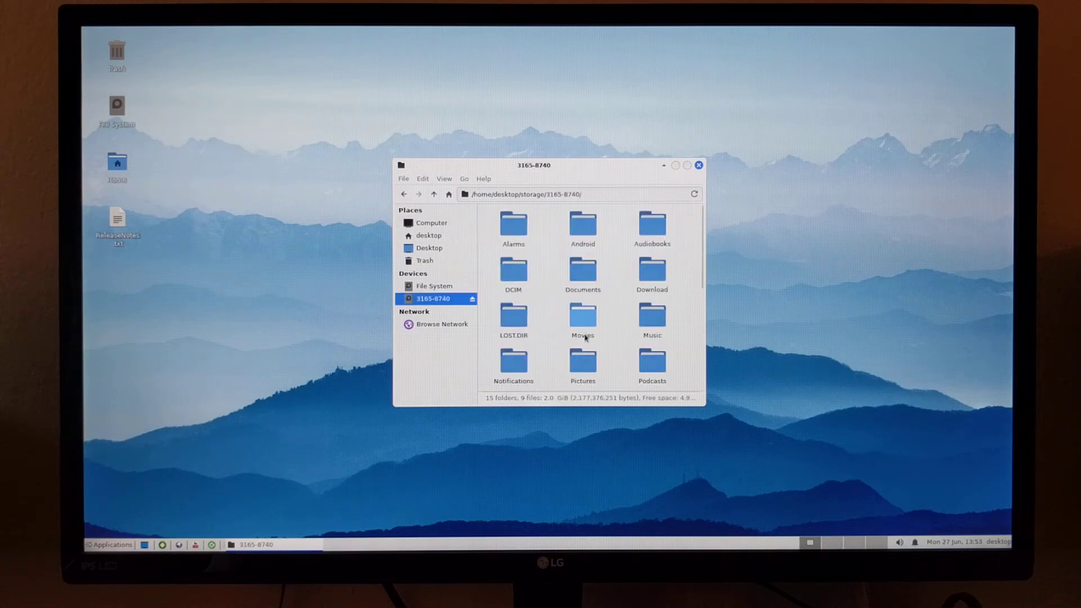
scroll(down, 3)
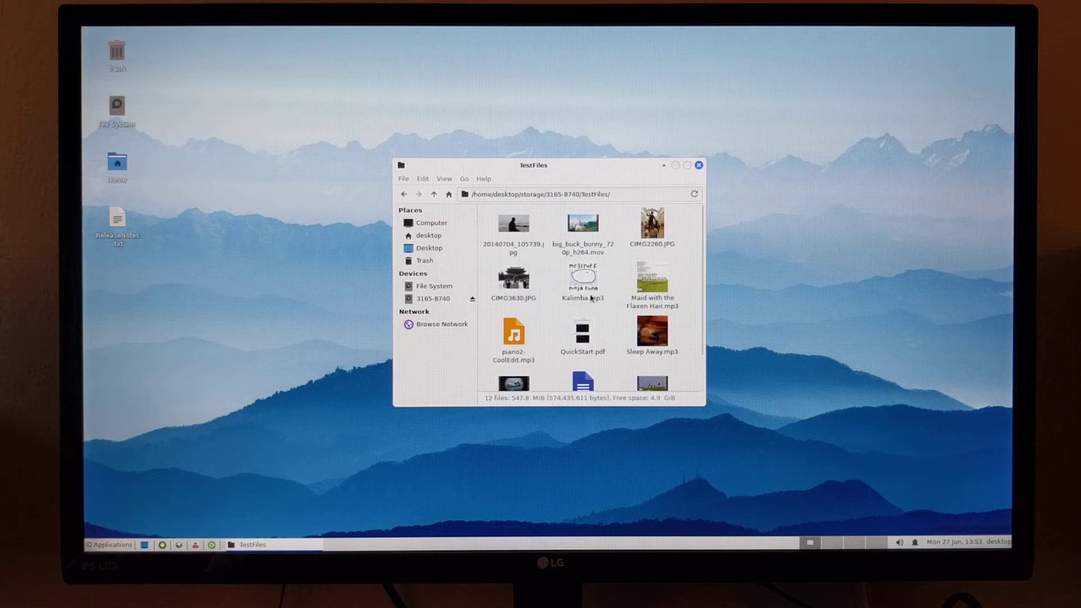
click(582, 225)
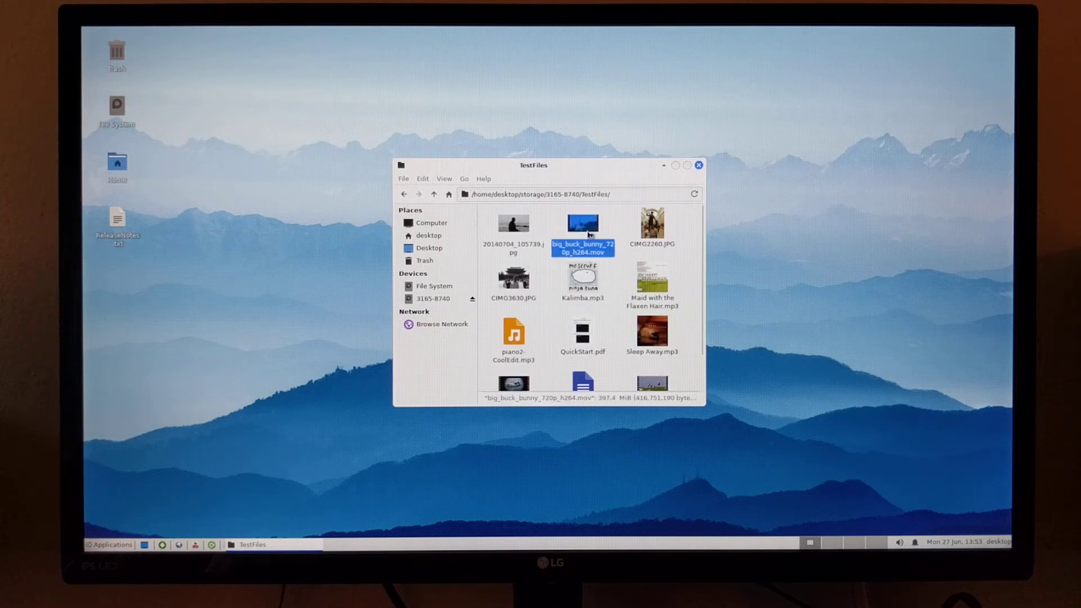
double_click(583, 228)
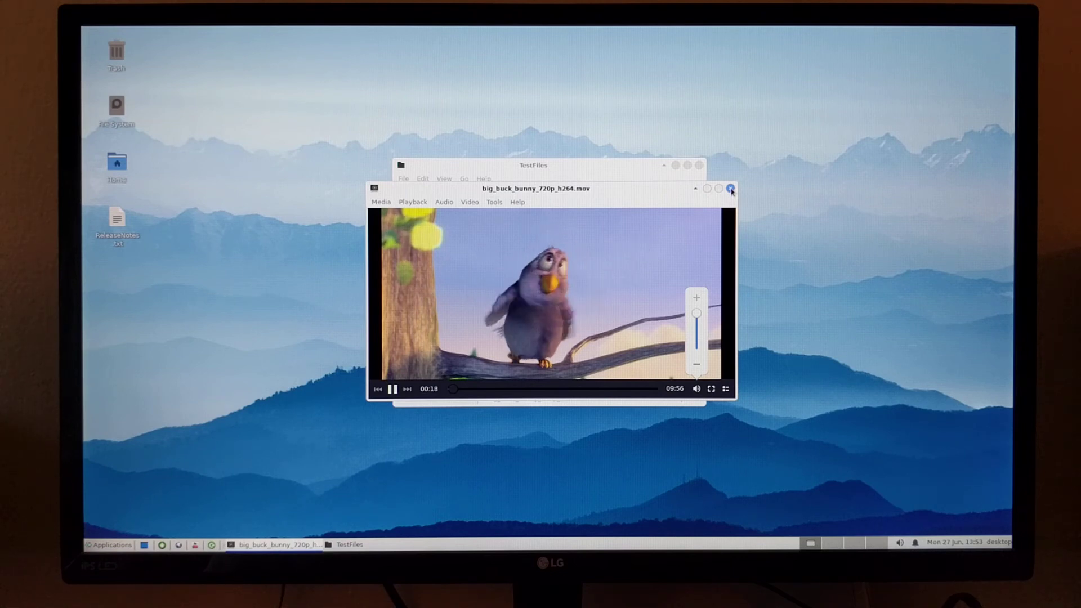
Step: Close the video, play Sleep Away.mp3, then close the music player
click(731, 189)
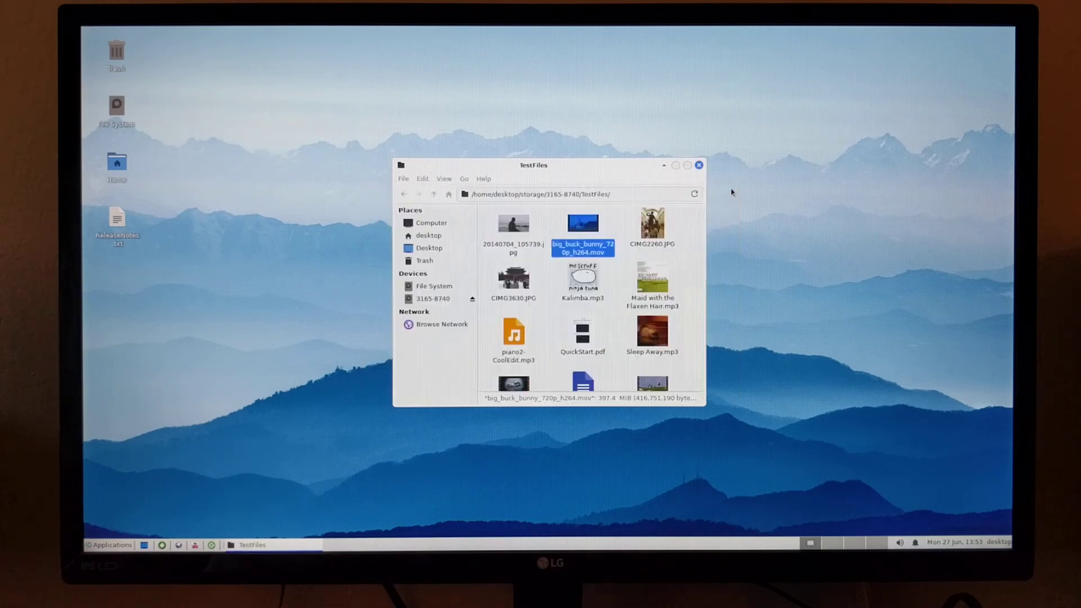
mouse_move(767, 338)
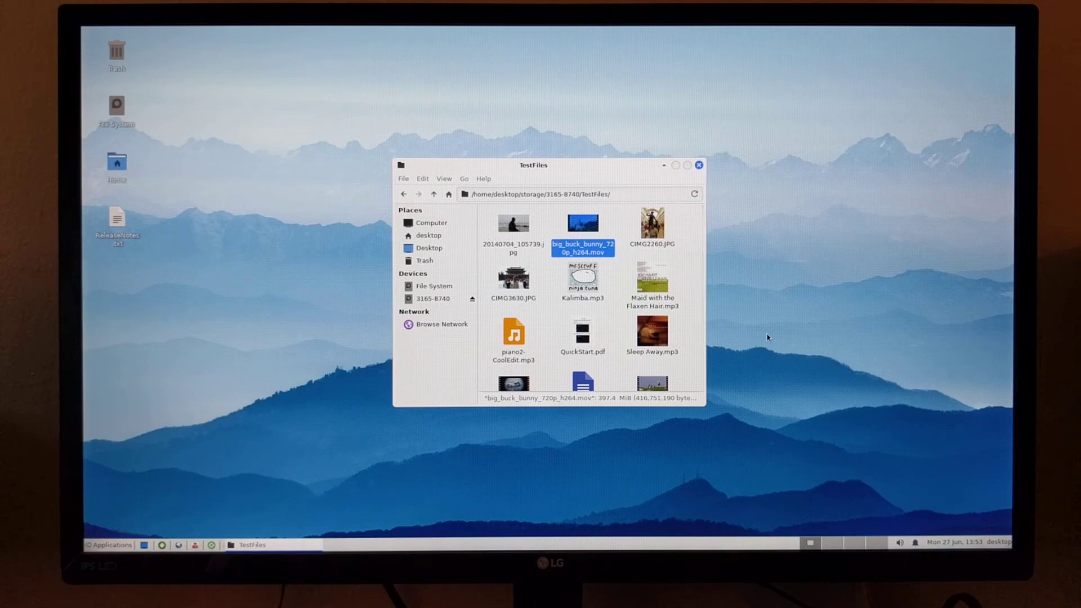
mouse_move(579, 297)
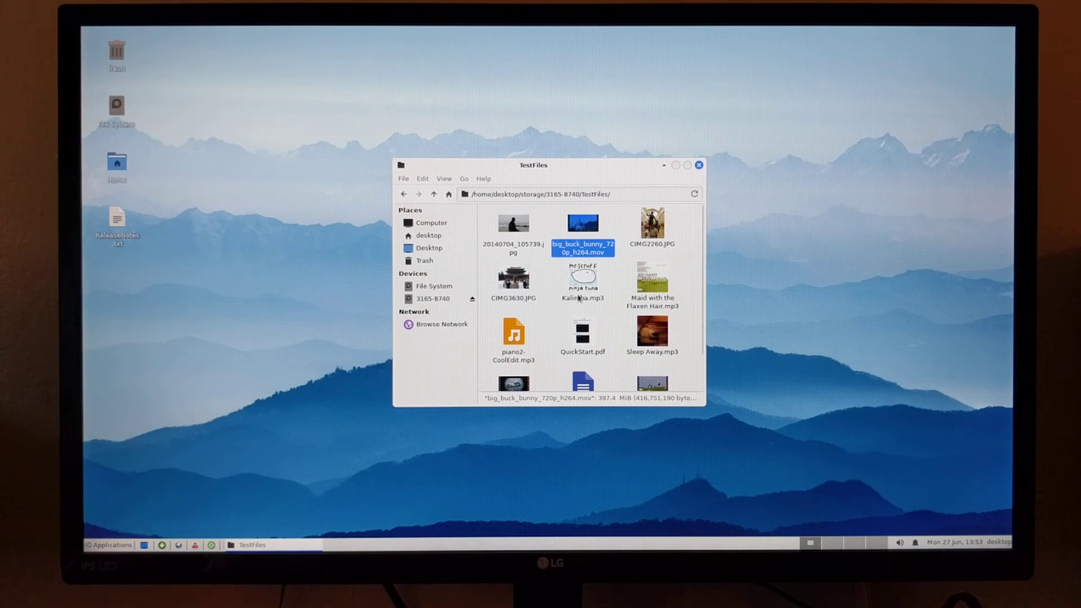
double_click(583, 279)
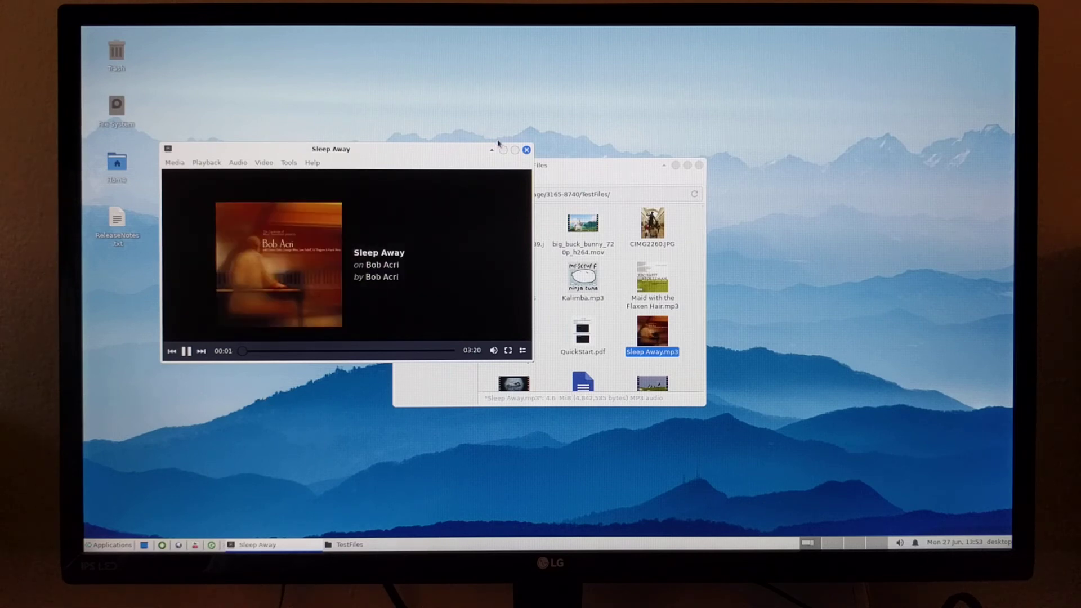
click(525, 150)
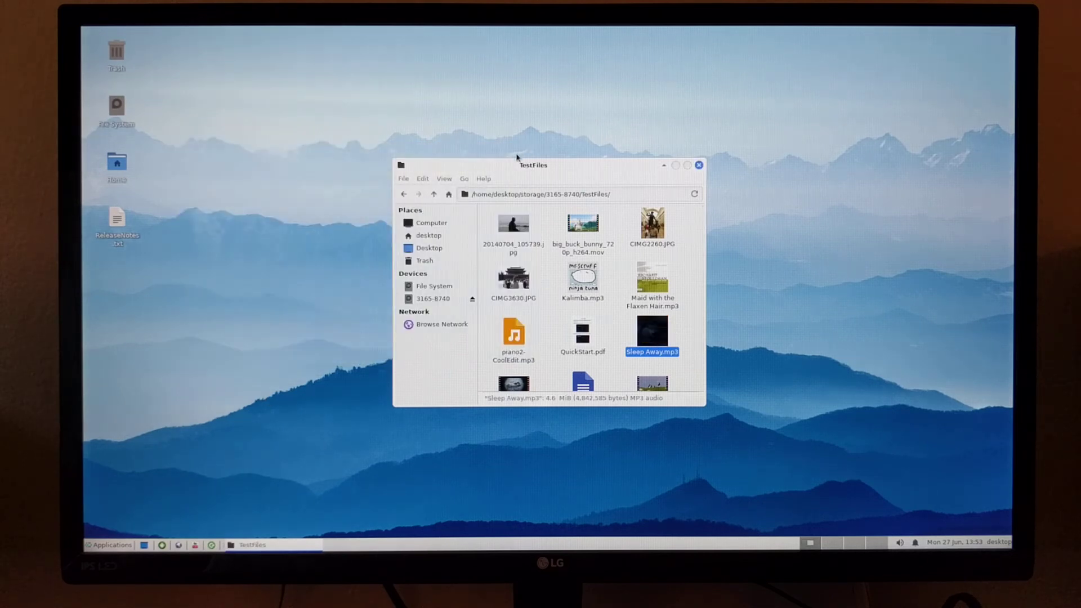
mouse_move(245, 533)
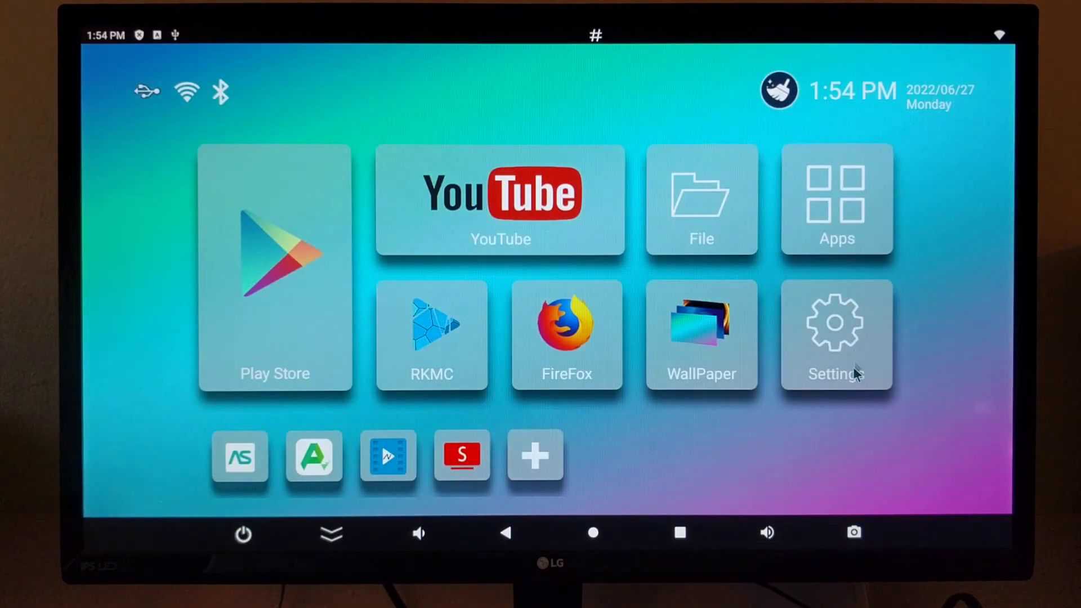
mouse_move(782, 458)
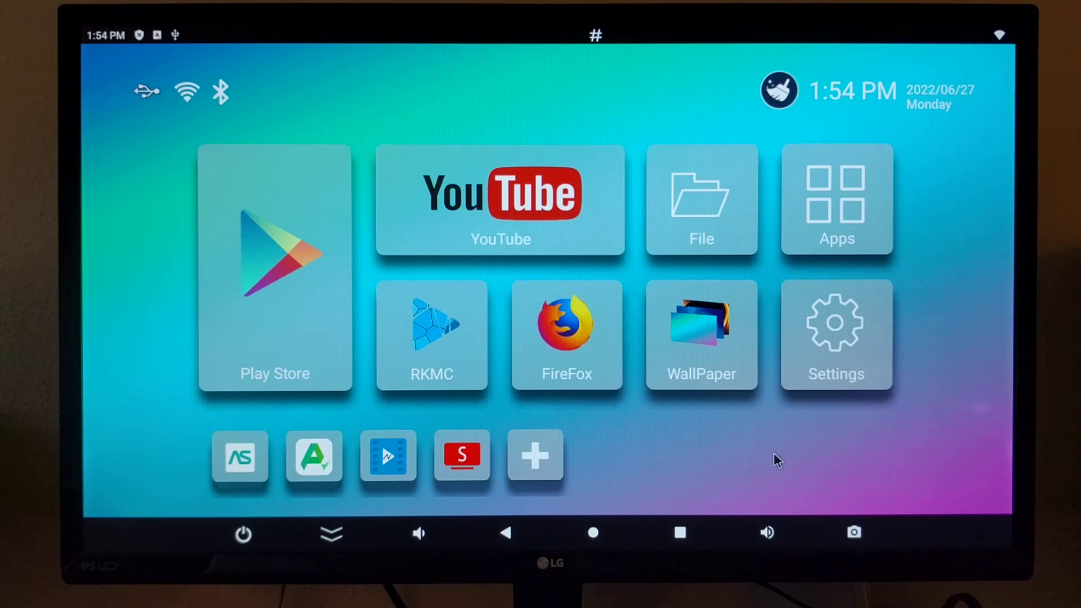
mouse_move(647, 531)
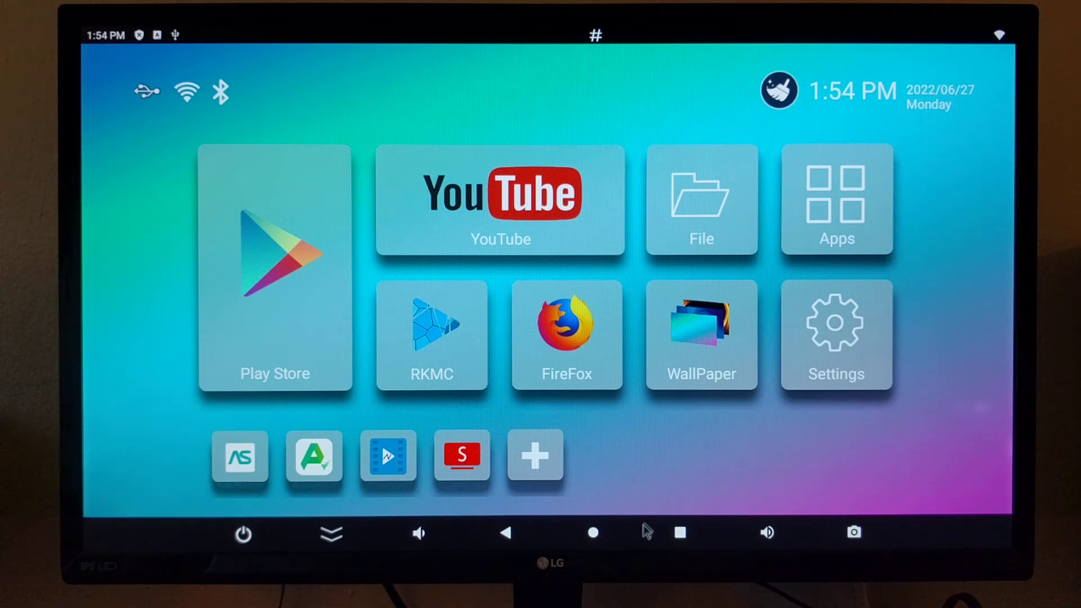
mouse_move(601, 539)
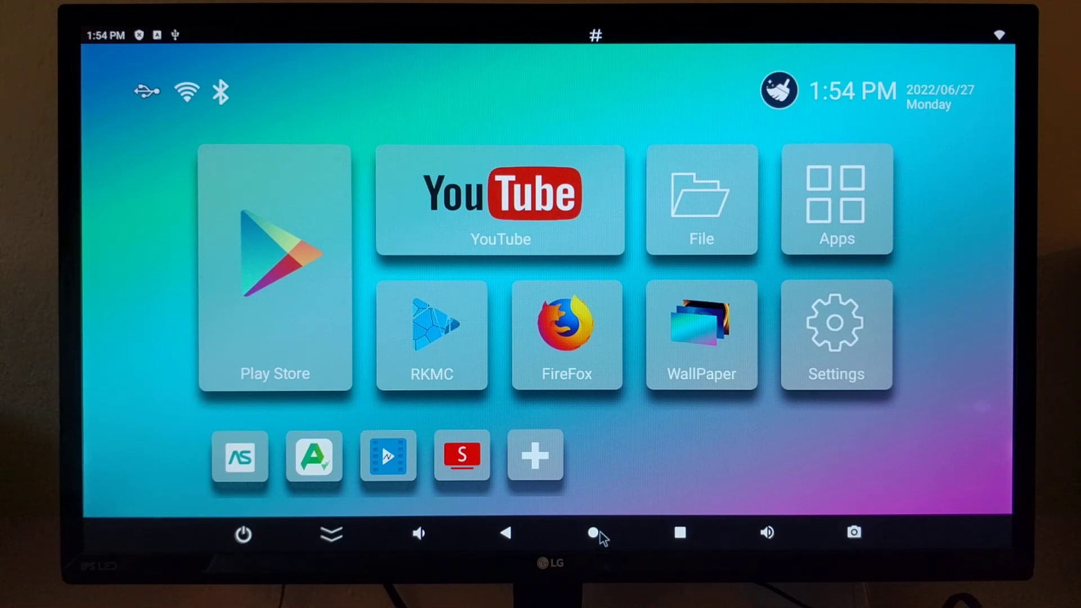
mouse_move(793, 298)
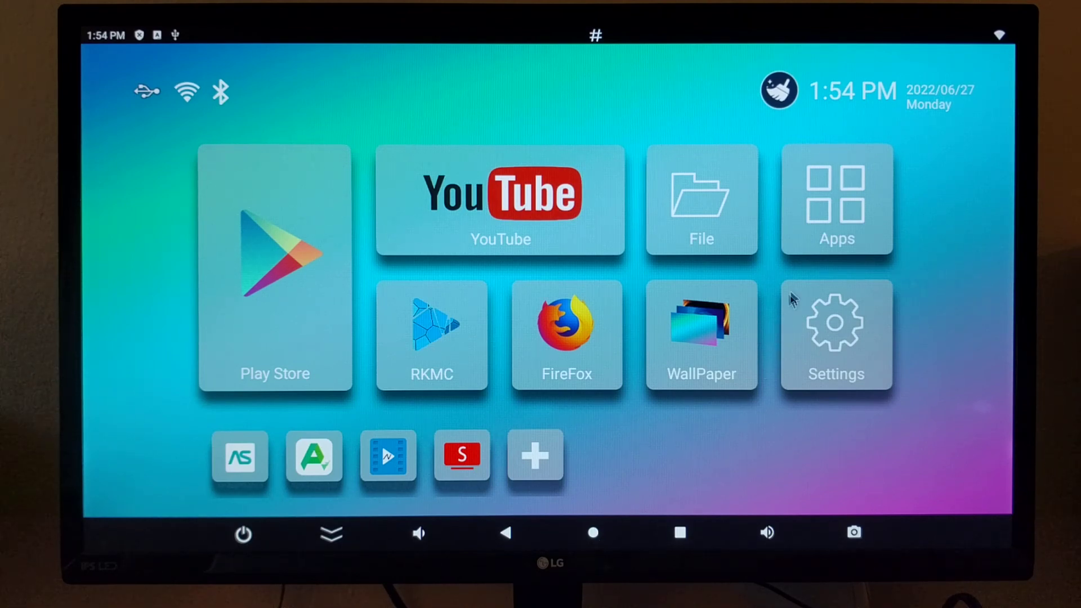